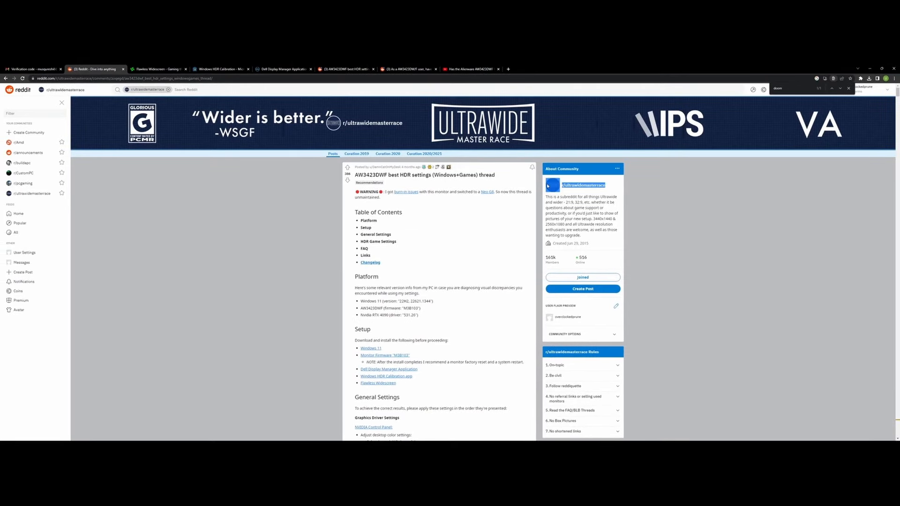
Step: Download the AW3423DWF firmware package and the current Dell Display Manager version
{"action": "scroll", "scroll_direction": "down", "scroll_amount": 3}
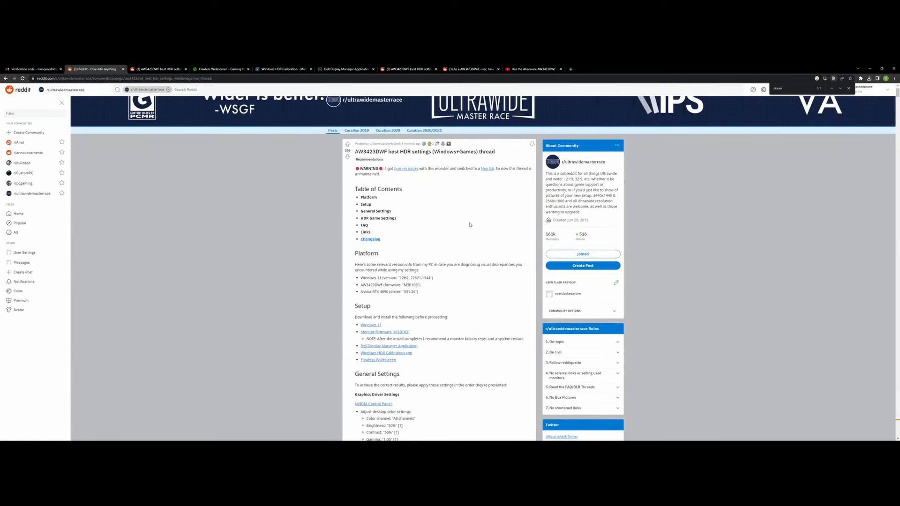
{"action": "mouse_move", "coordinate": [485, 290]}
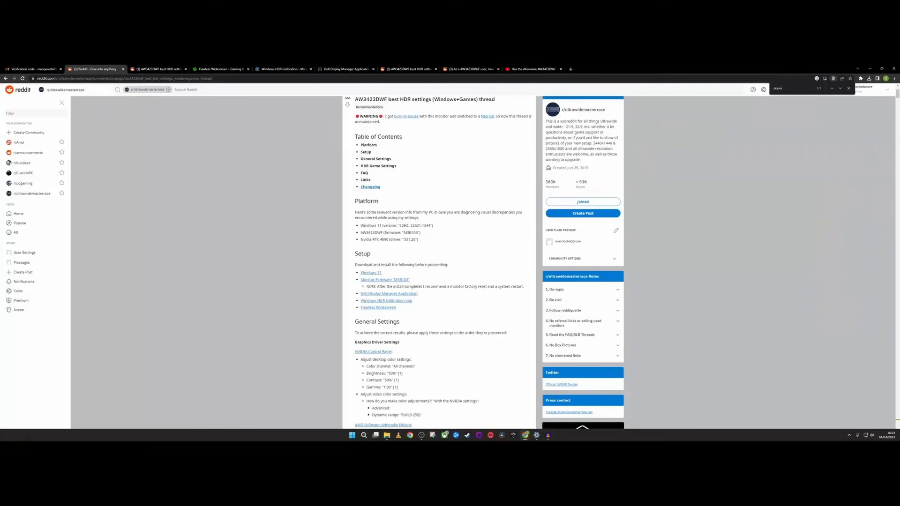
{"action": "scroll", "scroll_direction": "down", "scroll_amount": 3}
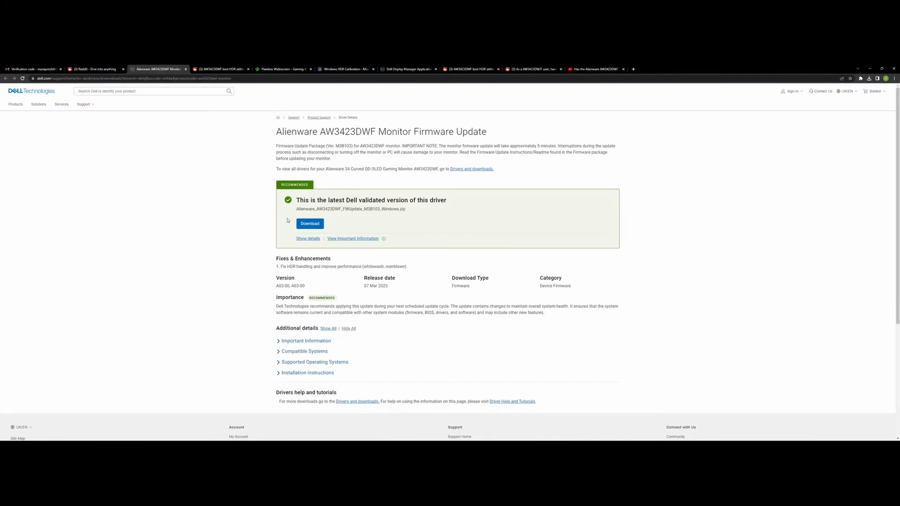
{"action": "left_click", "coordinate": [309, 224]}
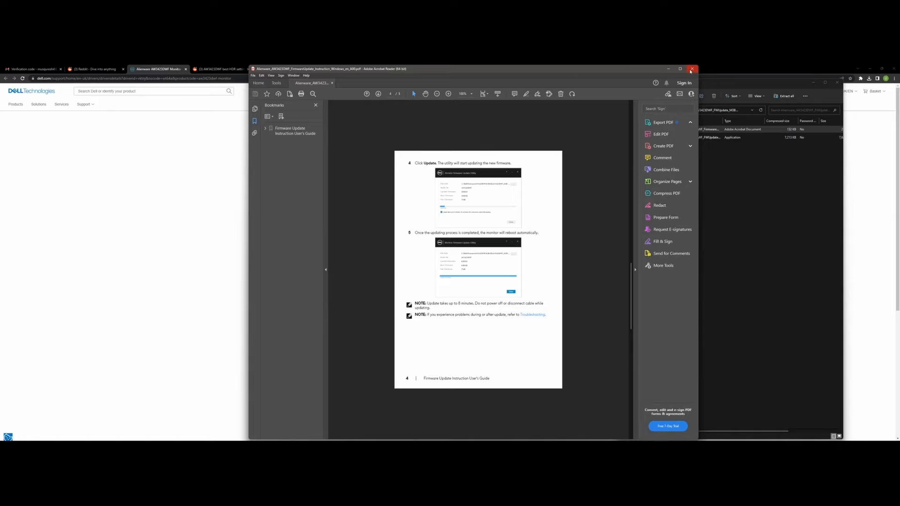
{"action": "left_click", "coordinate": [691, 69]}
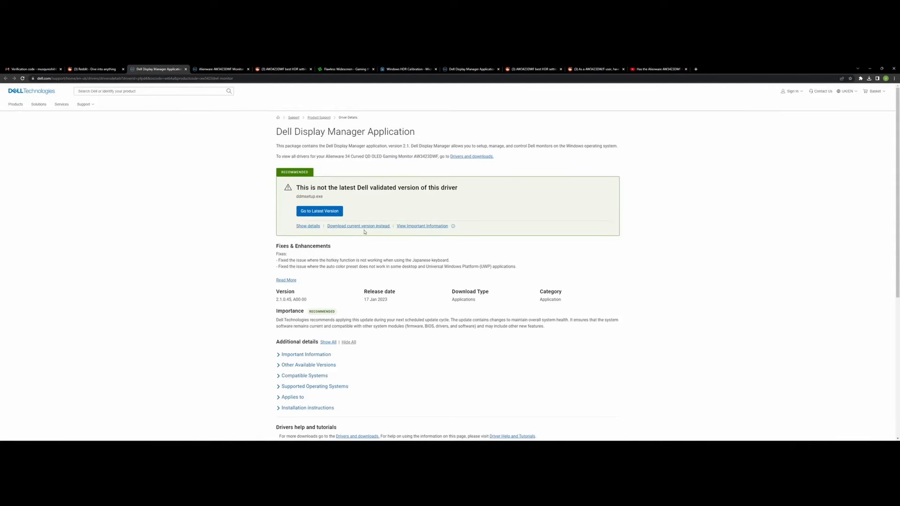
{"action": "left_click", "coordinate": [319, 211]}
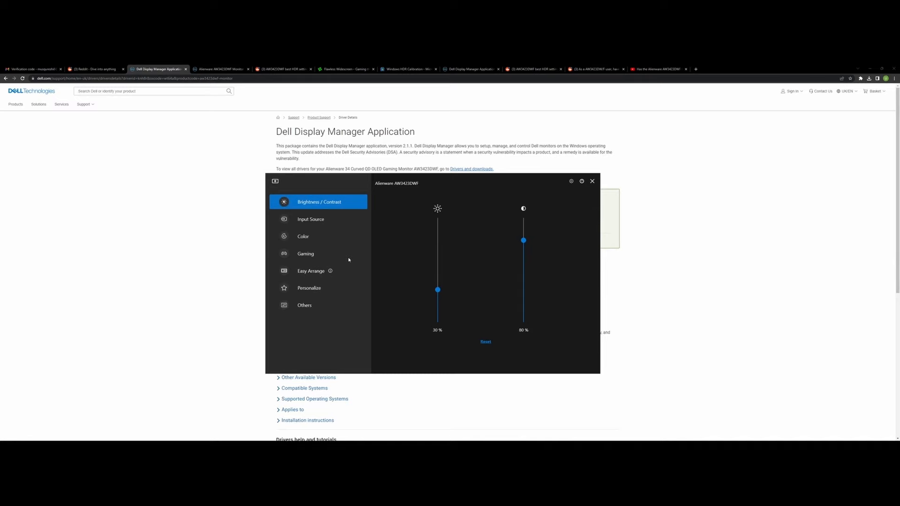
{"action": "mouse_move", "coordinate": [321, 230]}
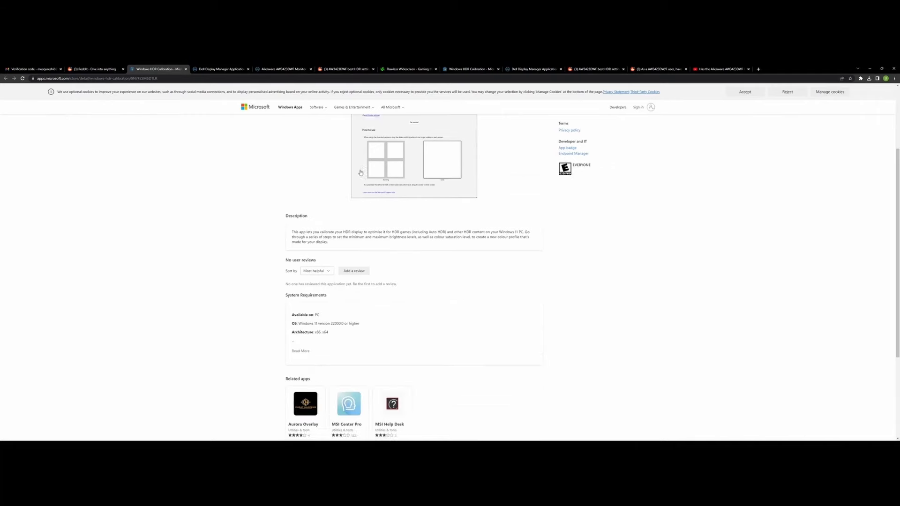
Step: Scroll the Windows HDR Calibration store page to its Description and System Requirements
{"action": "scroll", "scroll_direction": "up", "scroll_amount": 3}
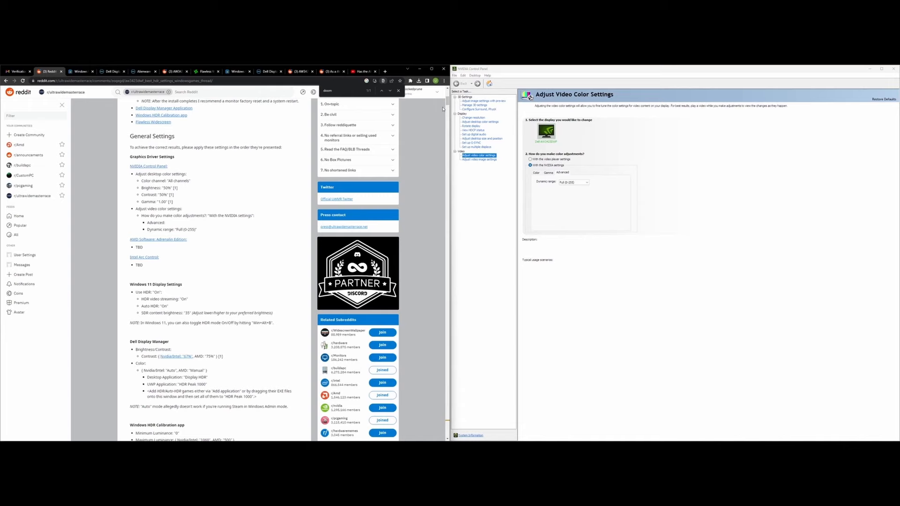
Step: Confirm desktop colour is 50/50/1.00 and video colour uses NVIDIA settings, Full (0-255)
{"action": "left_click", "coordinate": [479, 122]}
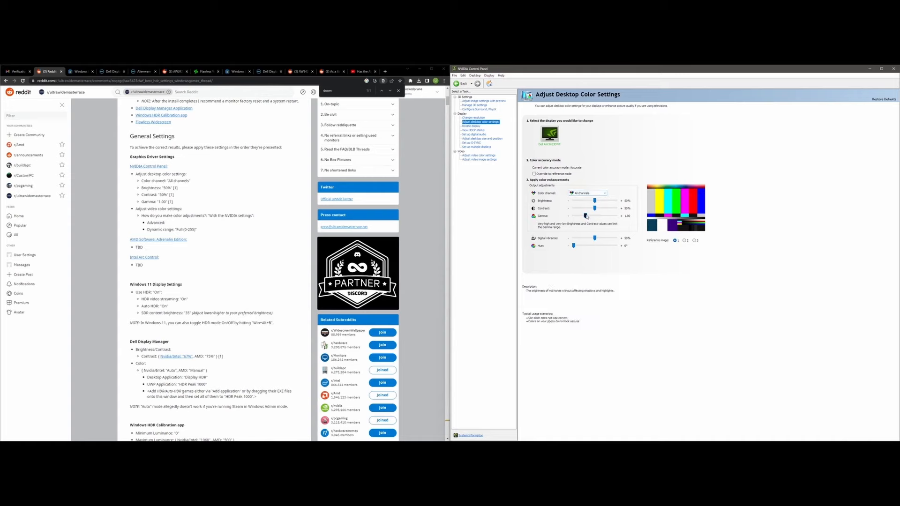
{"action": "left_click", "coordinate": [475, 155]}
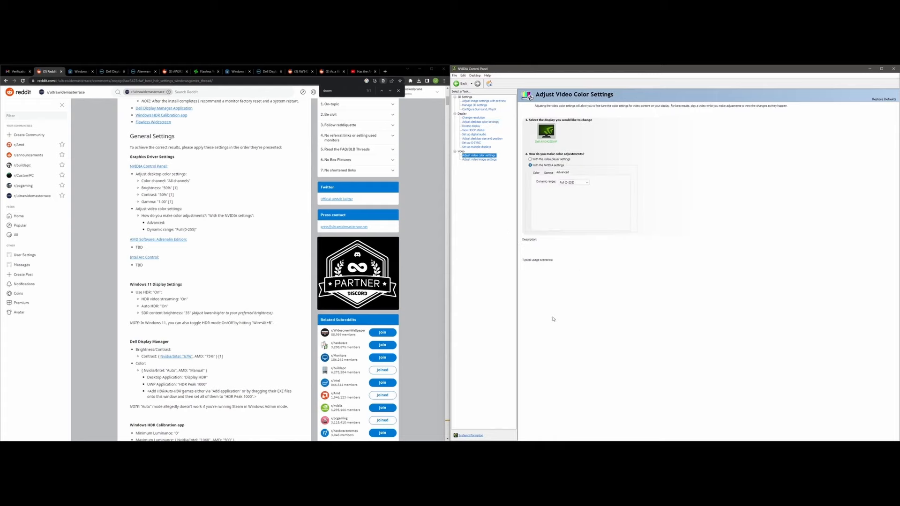
{"action": "left_click", "coordinate": [529, 165]}
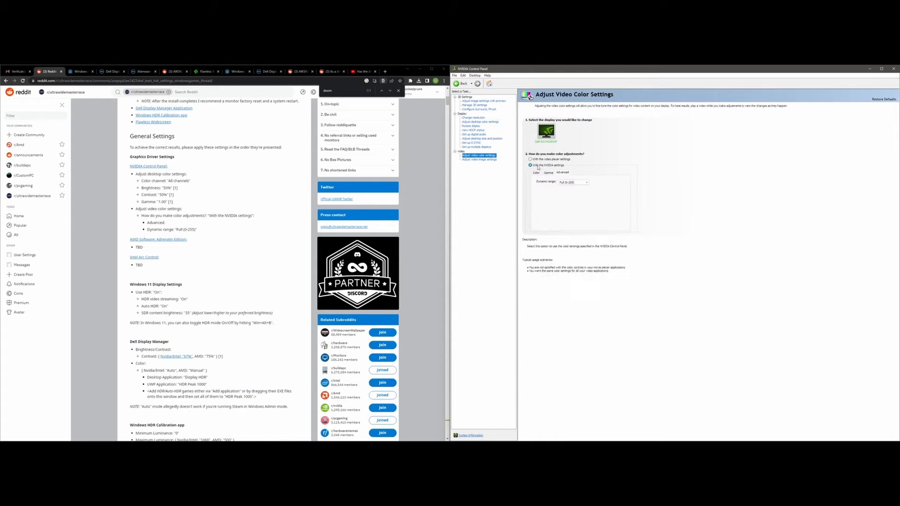
{"action": "left_click", "coordinate": [531, 159]}
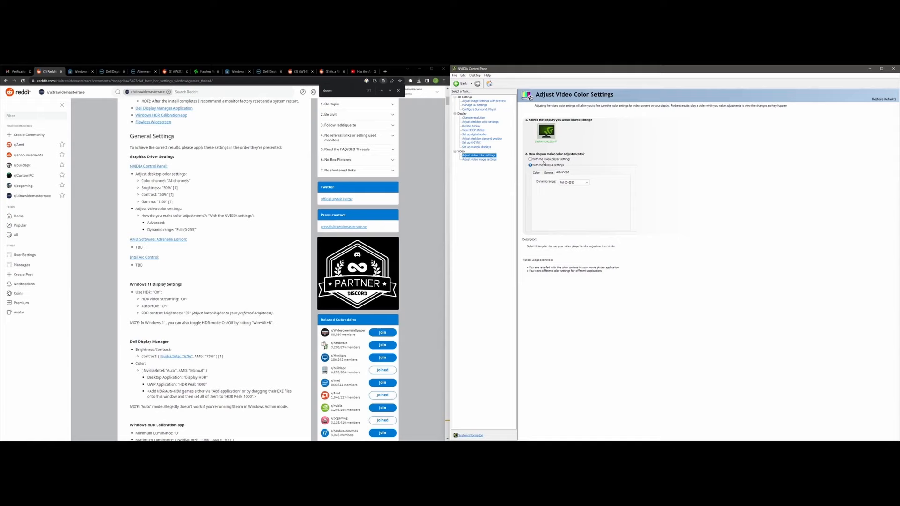
{"action": "left_click", "coordinate": [530, 165]}
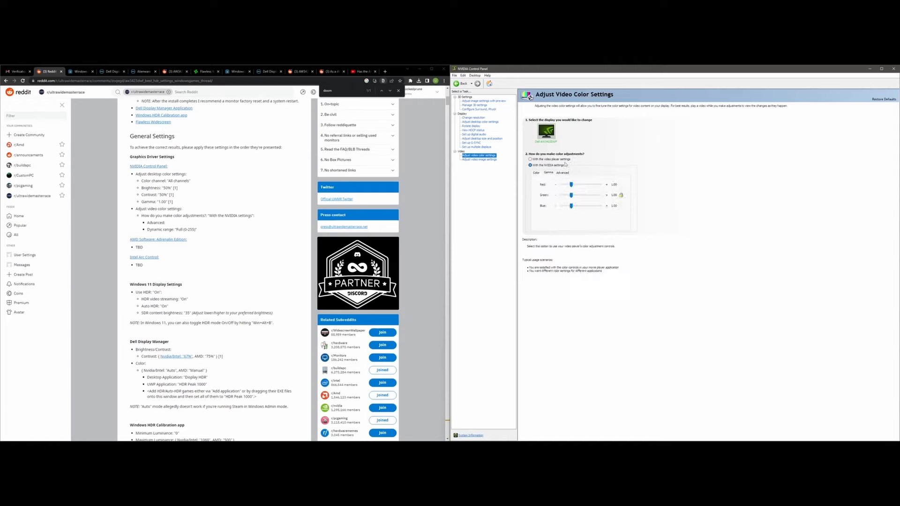
{"action": "left_click", "coordinate": [562, 173]}
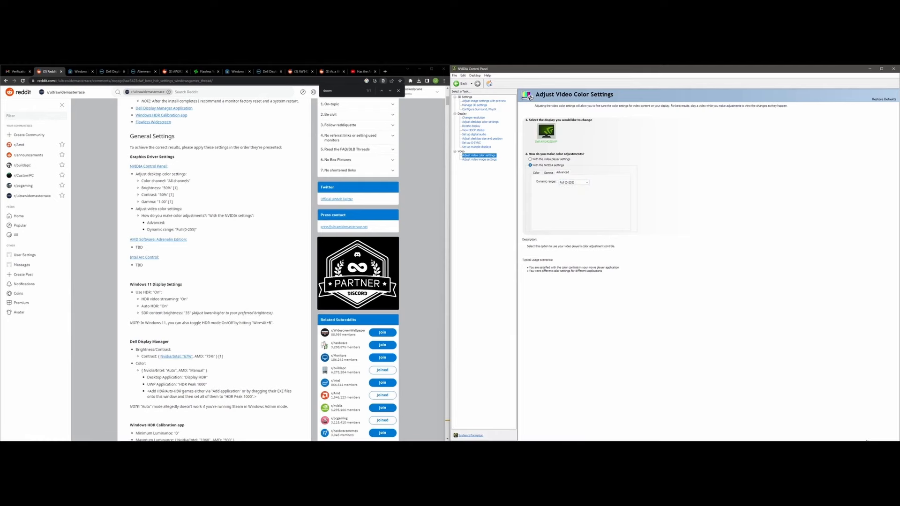
{"action": "scroll", "scroll_direction": "down", "scroll_amount": 3}
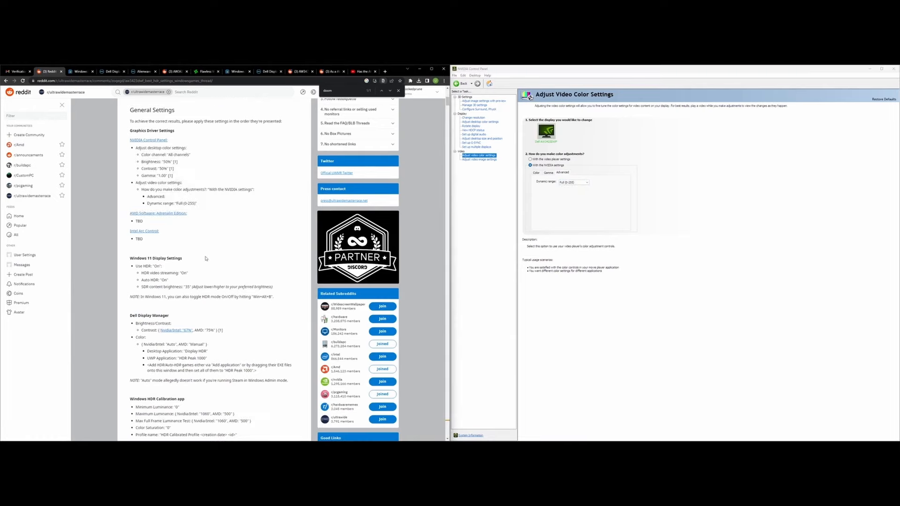
Step: Highlight the guide's Auto HDR and SDR content brightness recommendations
{"action": "scroll", "scroll_direction": "down", "scroll_amount": 3}
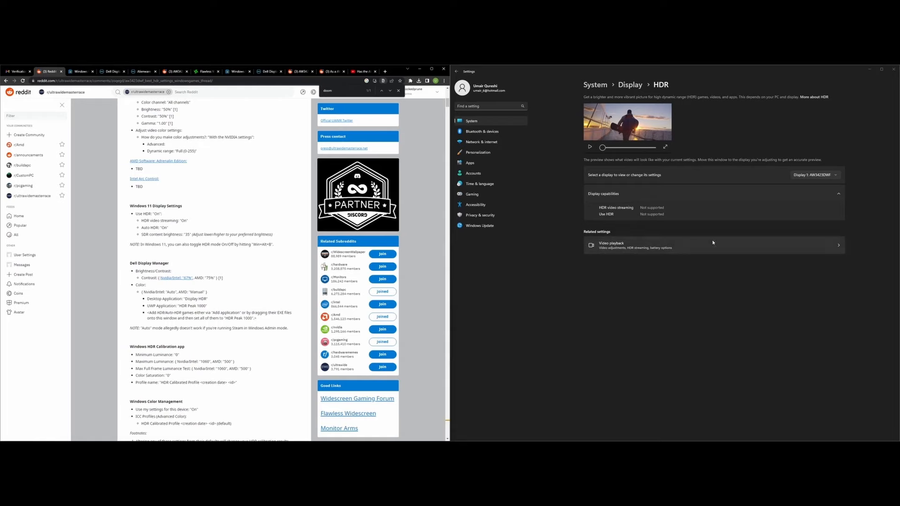
{"action": "double_click", "coordinate": [164, 220]}
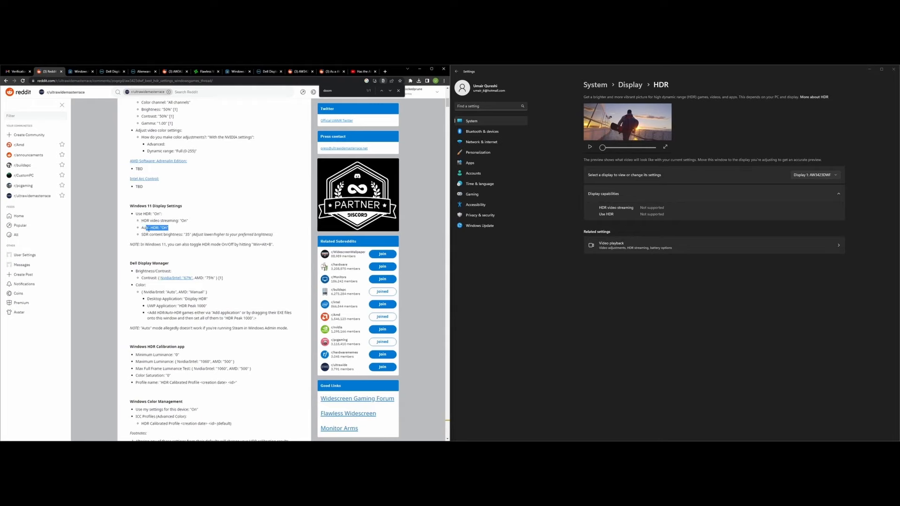
{"action": "left_click_drag", "start_coordinate": [172, 227], "coordinate": [273, 235]}
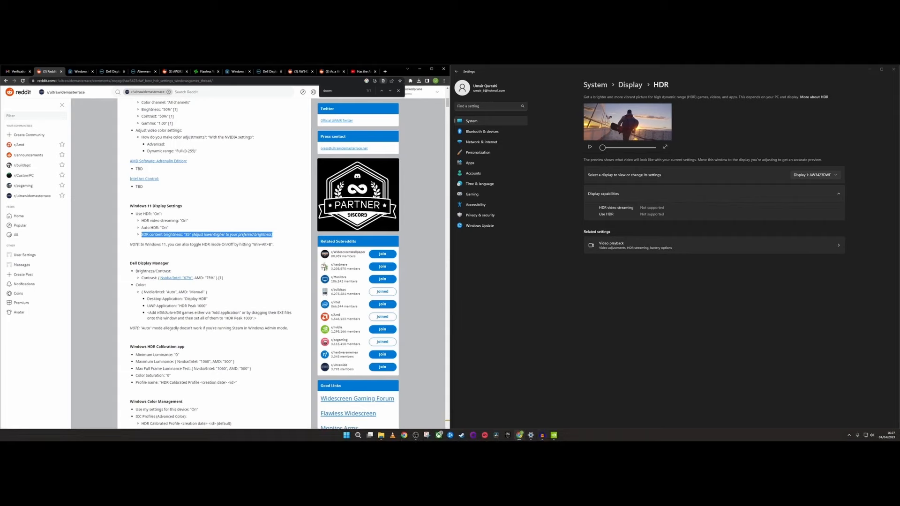
Step: Lower the monitor brightness to 14% in Dell Display Manager
{"action": "left_click", "coordinate": [849, 435]}
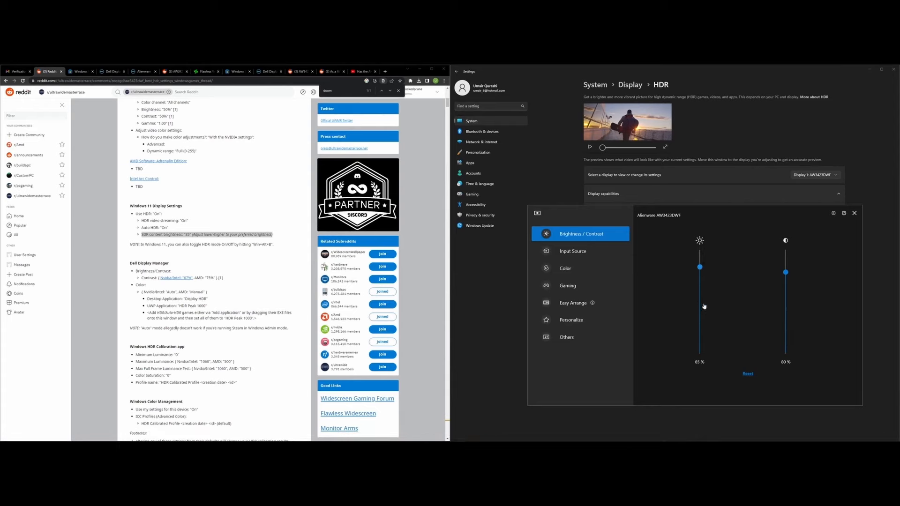
{"action": "left_click_drag", "start_coordinate": [699, 267], "coordinate": [699, 281]}
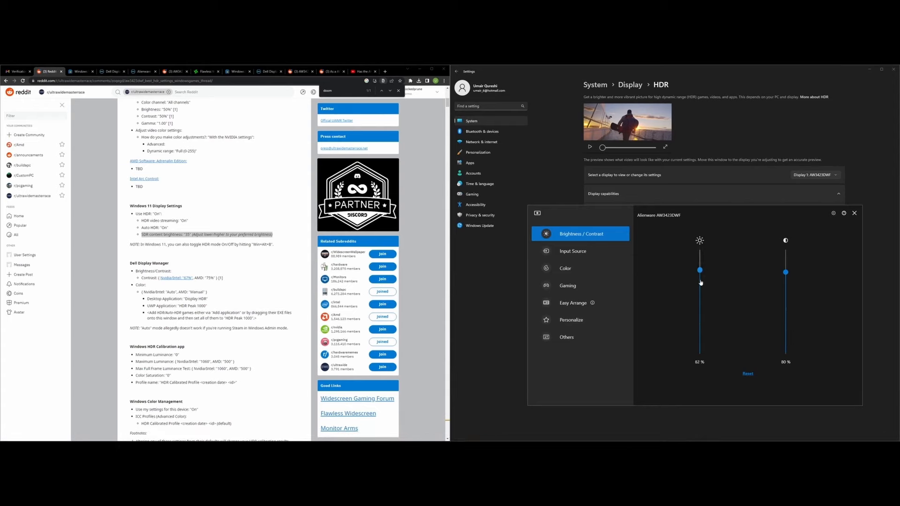
{"action": "left_click_drag", "start_coordinate": [700, 270], "coordinate": [700, 337]}
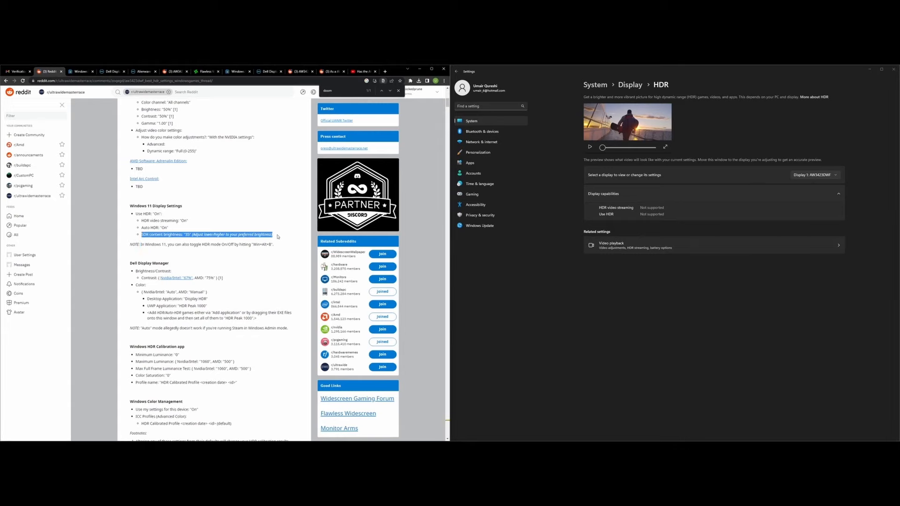
{"action": "mouse_move", "coordinate": [731, 297]}
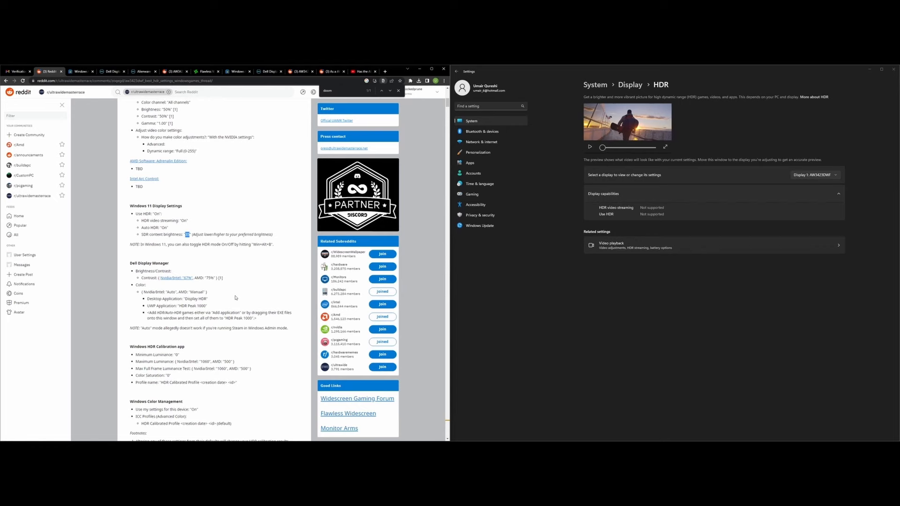
{"action": "scroll", "scroll_direction": "down", "scroll_amount": 3}
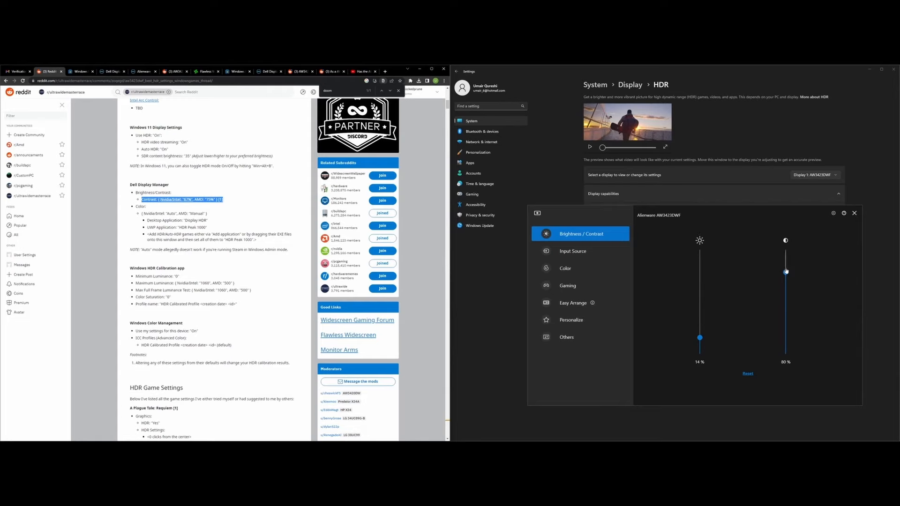
Step: Drag the contrast slider down to 67%, leaving brightness at 14%
{"action": "left_click_drag", "start_coordinate": [786, 271], "coordinate": [786, 286]}
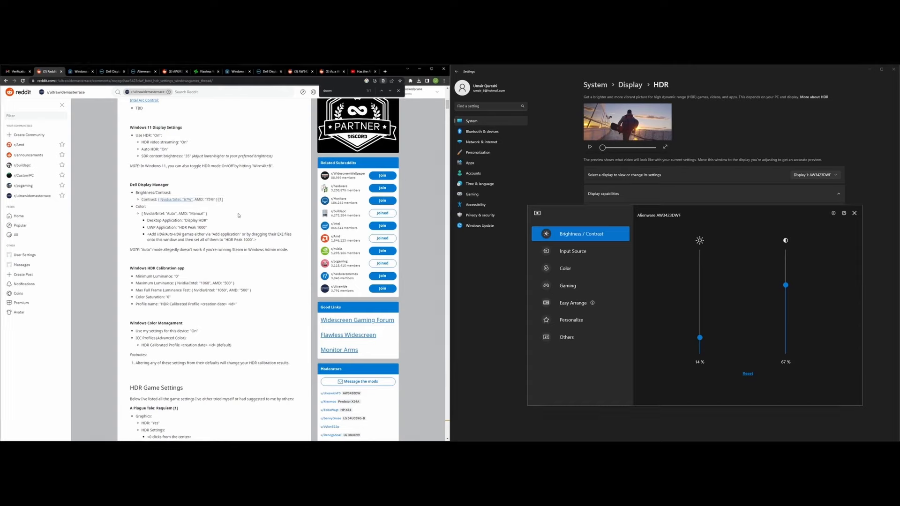
{"action": "scroll", "scroll_direction": "down", "scroll_amount": 3}
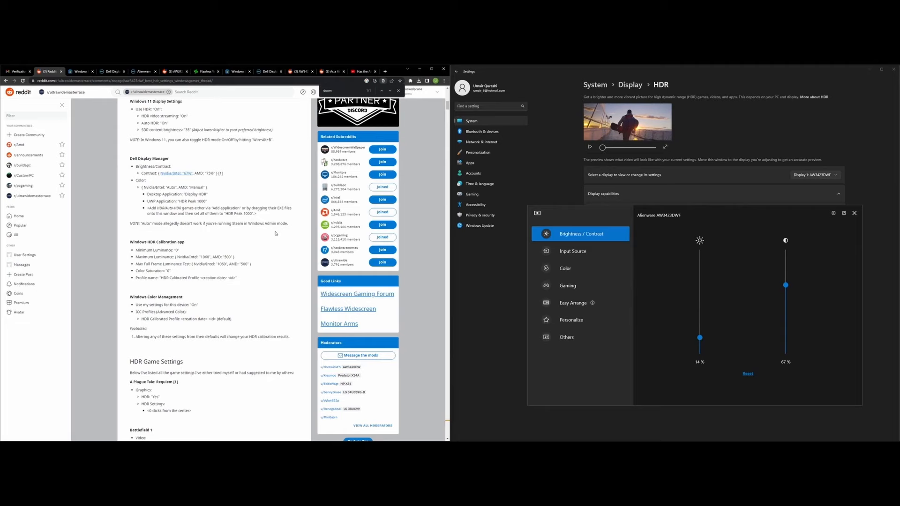
{"action": "mouse_move", "coordinate": [788, 322]}
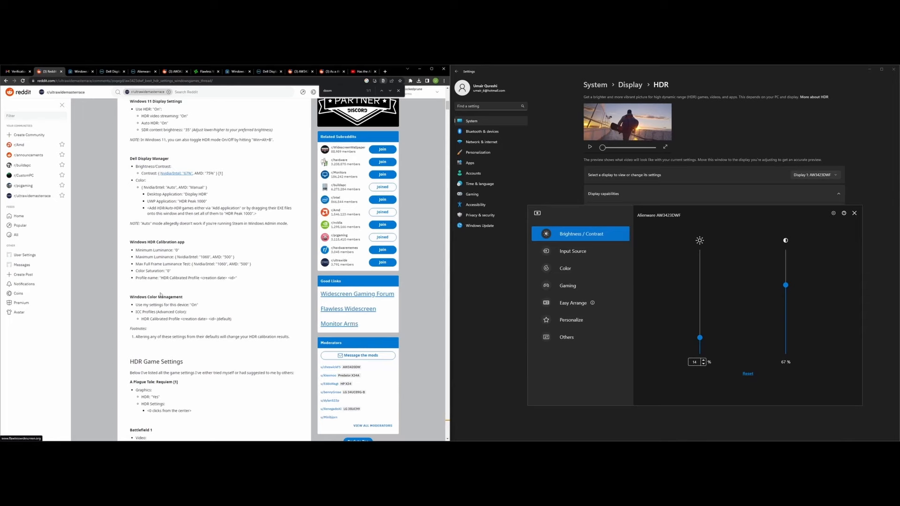
Step: Check the Auto colour preset and Smart HDR (left Off), and highlight Display HDR in the guide
{"action": "left_click", "coordinate": [565, 268]}
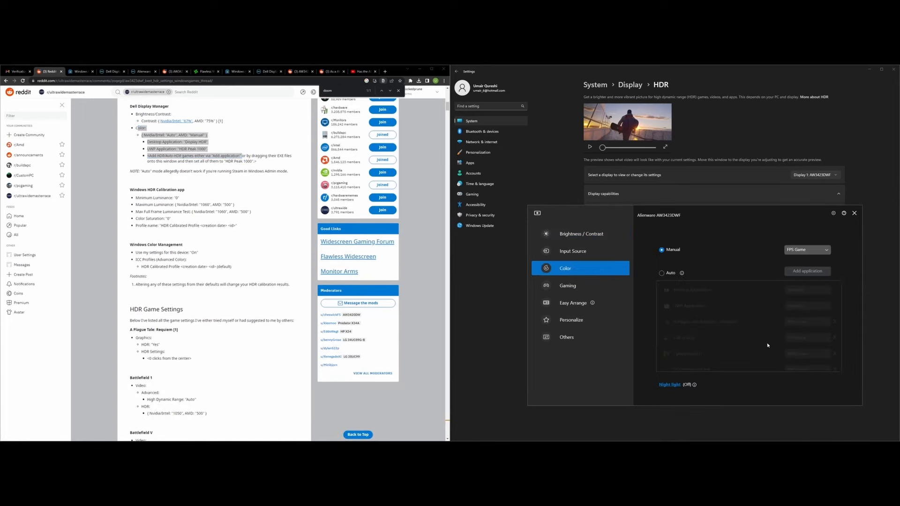
{"action": "left_click", "coordinate": [661, 273]}
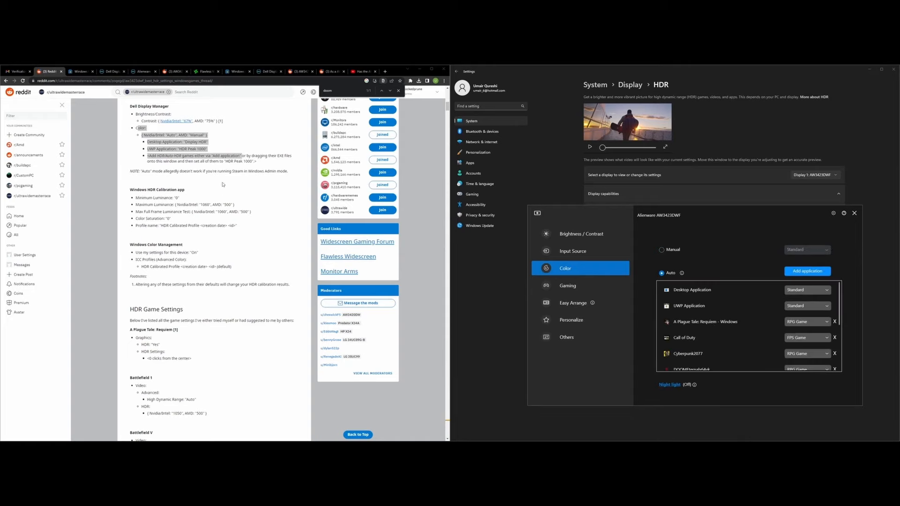
{"action": "left_click_drag", "start_coordinate": [149, 141], "coordinate": [256, 162]}
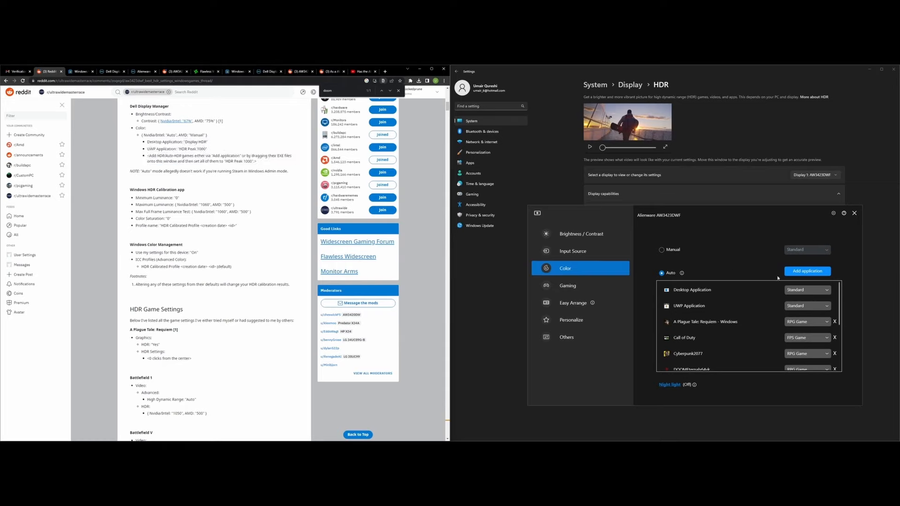
{"action": "double_click", "coordinate": [194, 142]}
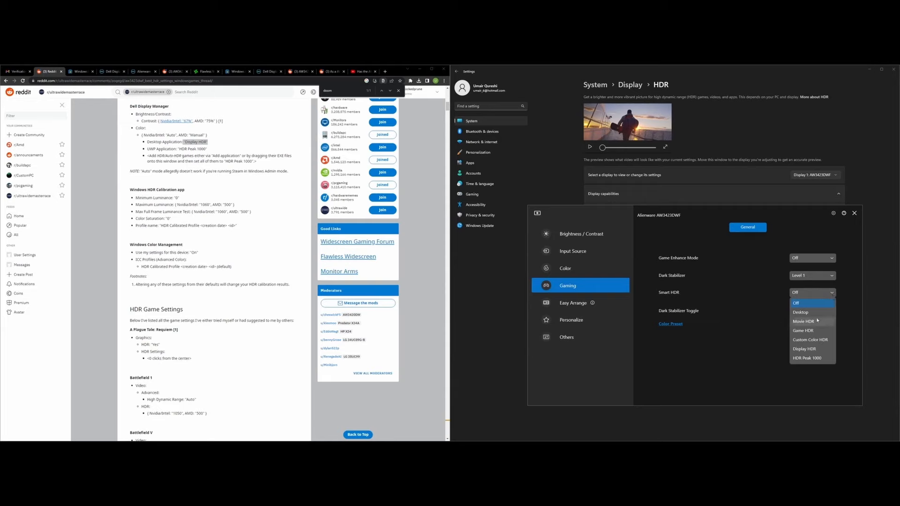
{"action": "mouse_move", "coordinate": [811, 330]}
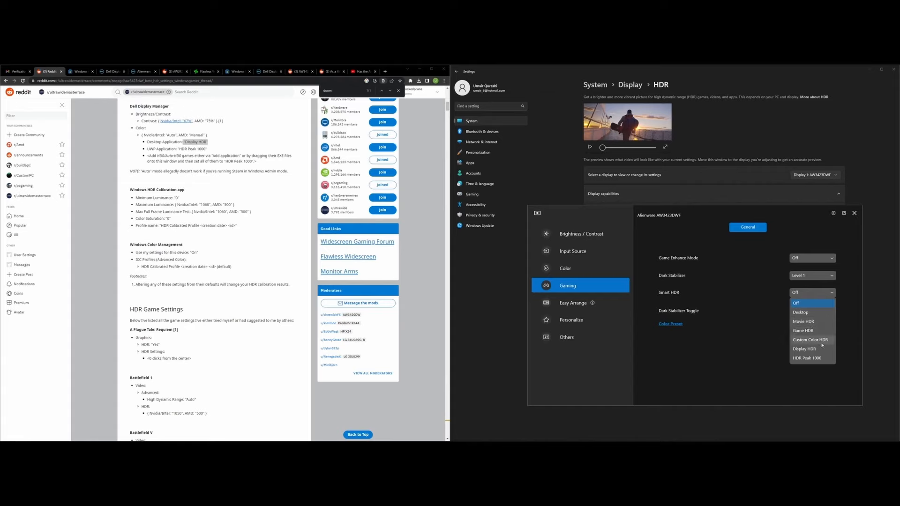
{"action": "mouse_move", "coordinate": [821, 352]}
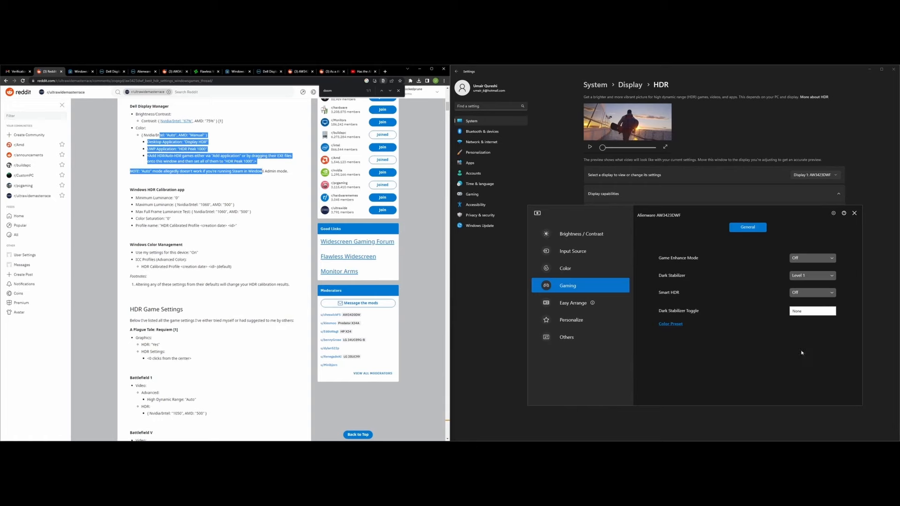
Step: Browse the Auto colour list showing RPG, FPS and RTS presets for Cyberpunk and dota2
{"action": "left_click", "coordinate": [565, 268]}
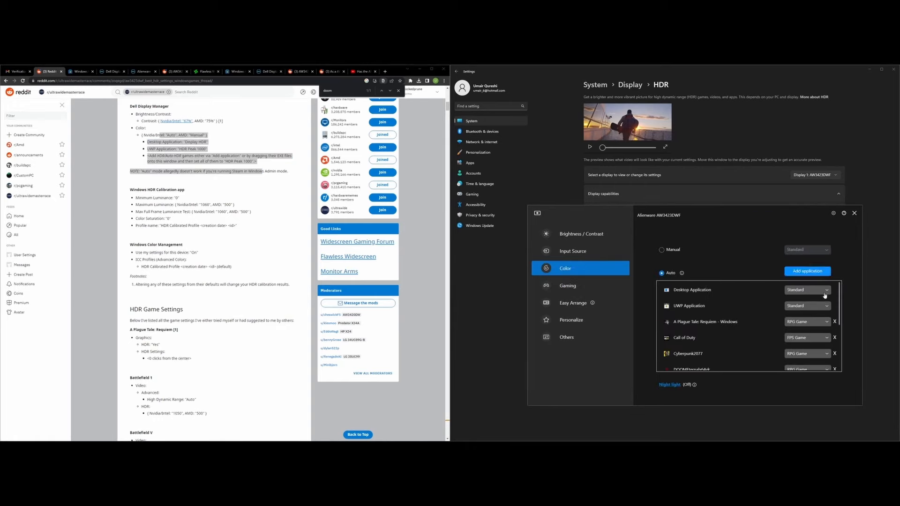
{"action": "left_click", "coordinate": [807, 290]}
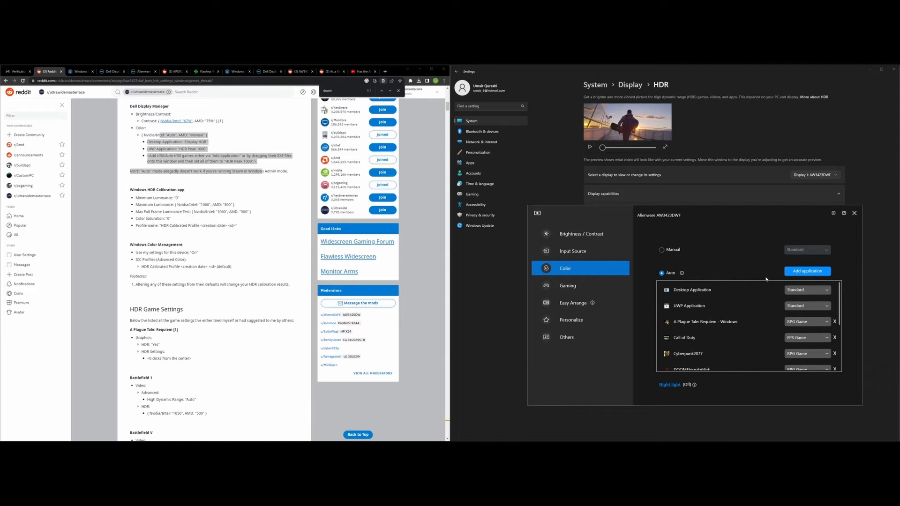
{"action": "scroll", "scroll_direction": "down", "scroll_amount": 3}
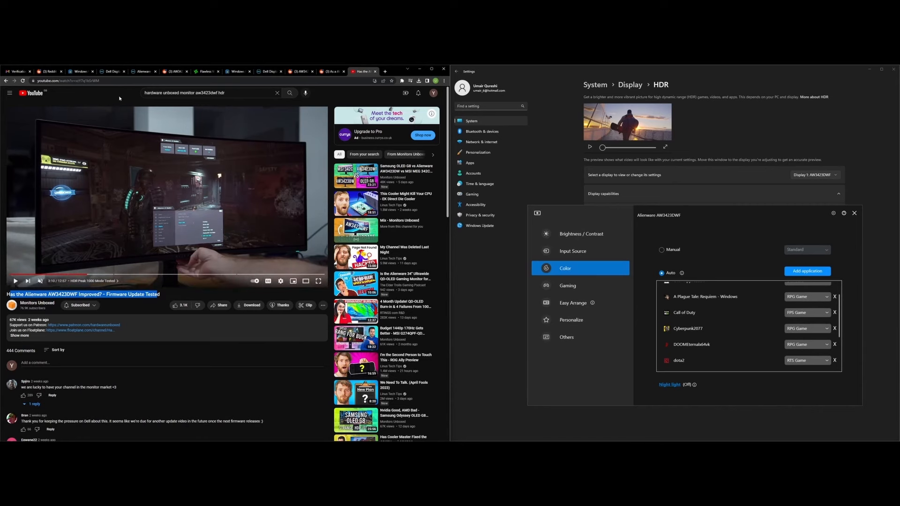
Step: Highlight the Reddit guide's Color recommendations
{"action": "left_click", "coordinate": [49, 70]}
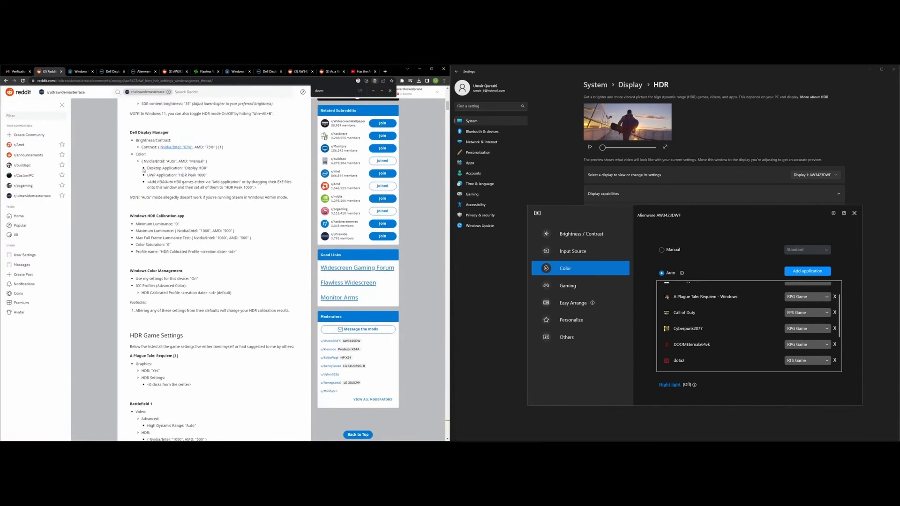
{"action": "left_click_drag", "start_coordinate": [142, 161], "coordinate": [287, 196]}
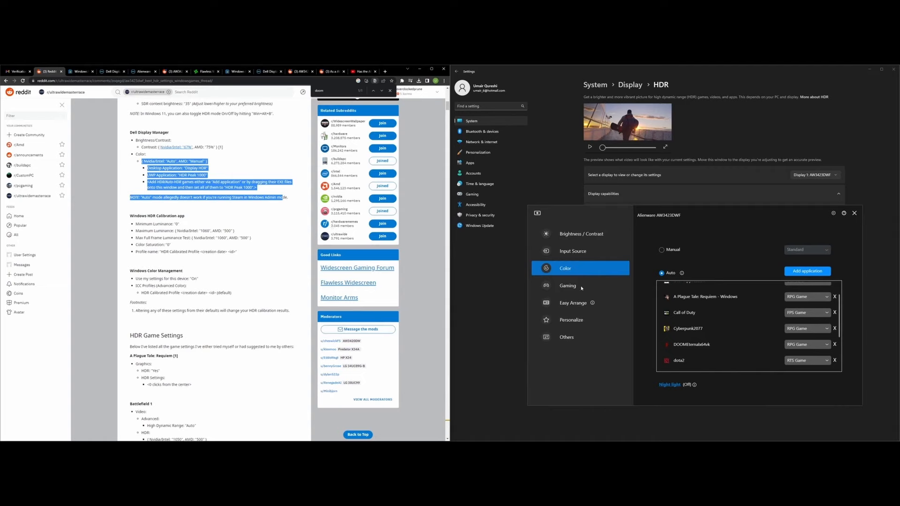
{"action": "scroll", "scroll_direction": "down", "scroll_amount": 3}
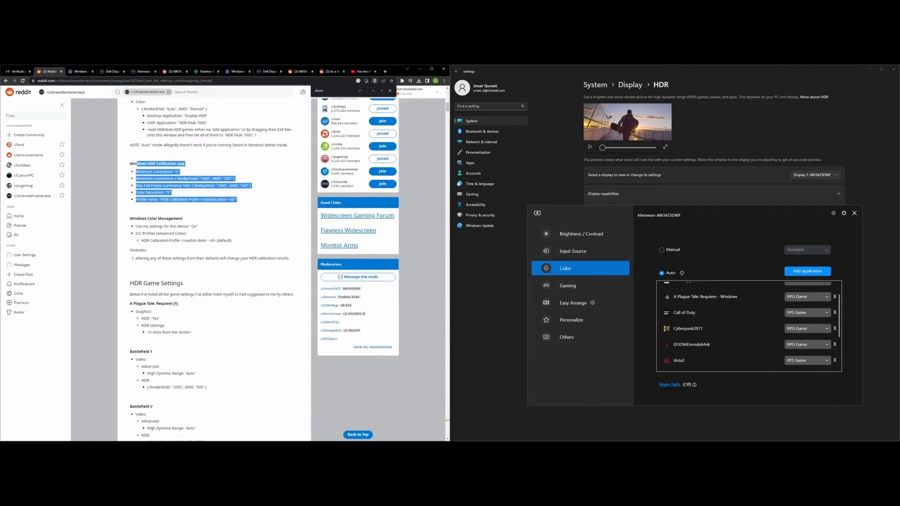
Step: Launch Windows HDR Calibration from the taskbar and scroll the guide's calibration section
{"action": "left_click", "coordinate": [346, 435]}
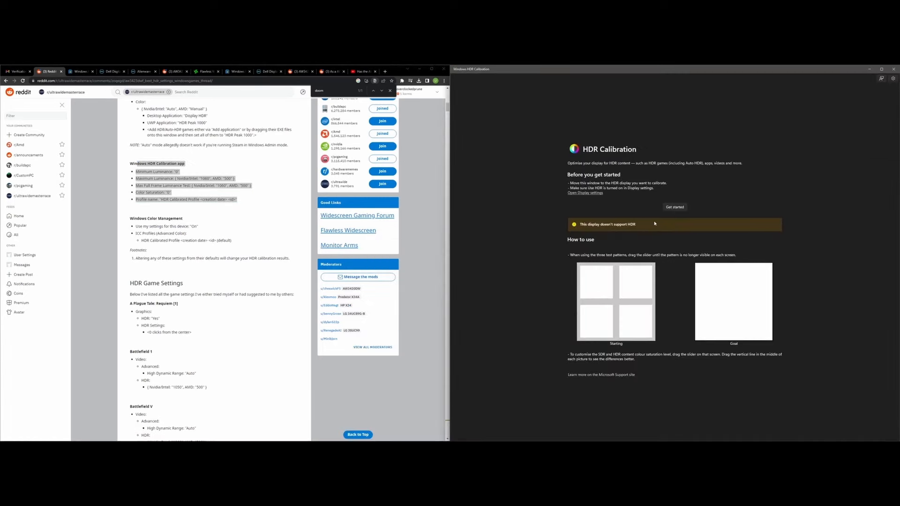
{"action": "mouse_move", "coordinate": [591, 230]}
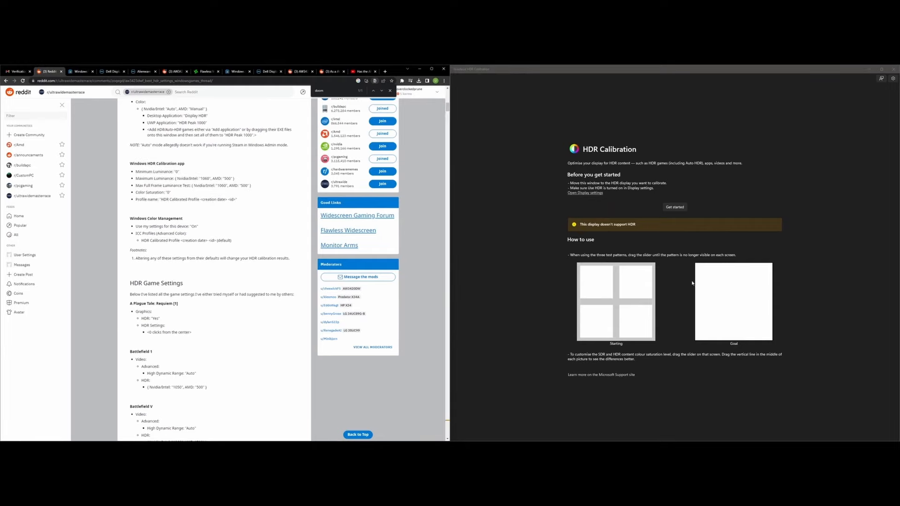
{"action": "scroll", "scroll_direction": "down", "scroll_amount": 3}
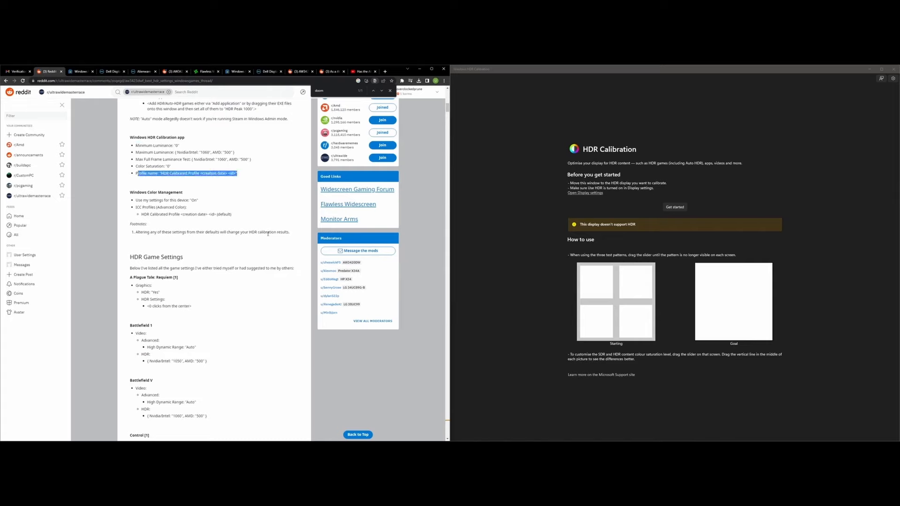
{"action": "mouse_move", "coordinate": [281, 220]}
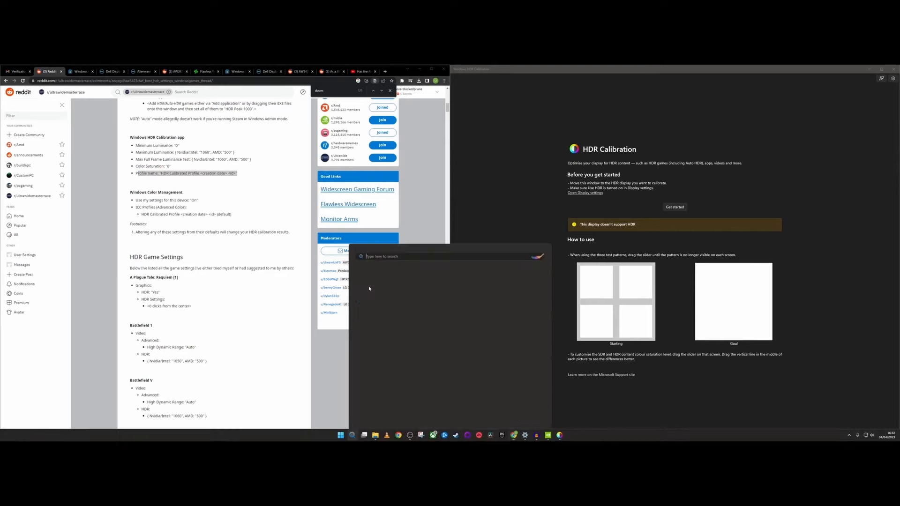
Step: Enable 'Use my settings for this device' for the AW3423DWF in Color Management
{"action": "type", "text": "color Management"}
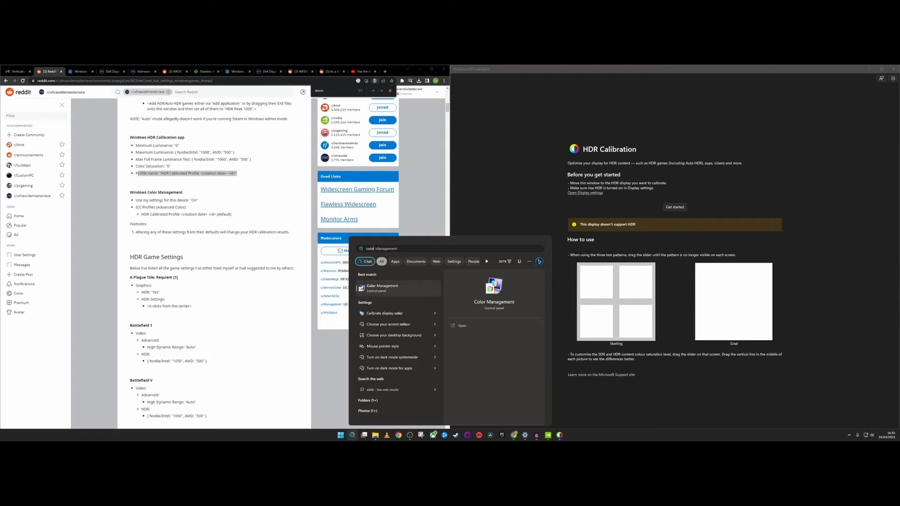
{"action": "left_click", "coordinate": [382, 288]}
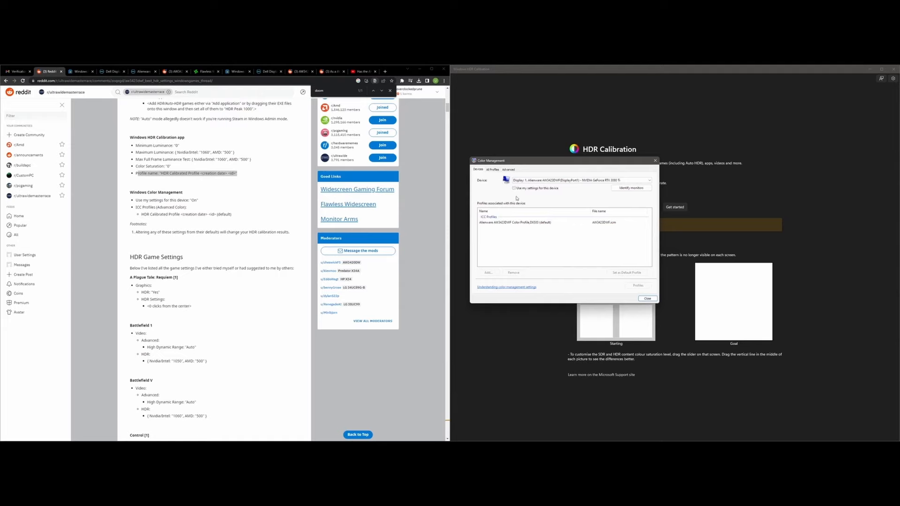
{"action": "left_click", "coordinate": [514, 188]}
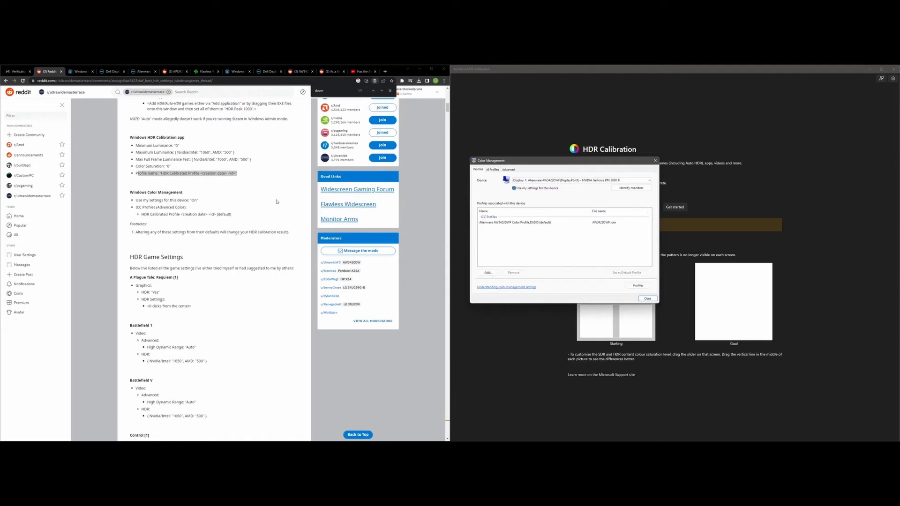
{"action": "left_click", "coordinate": [538, 223]}
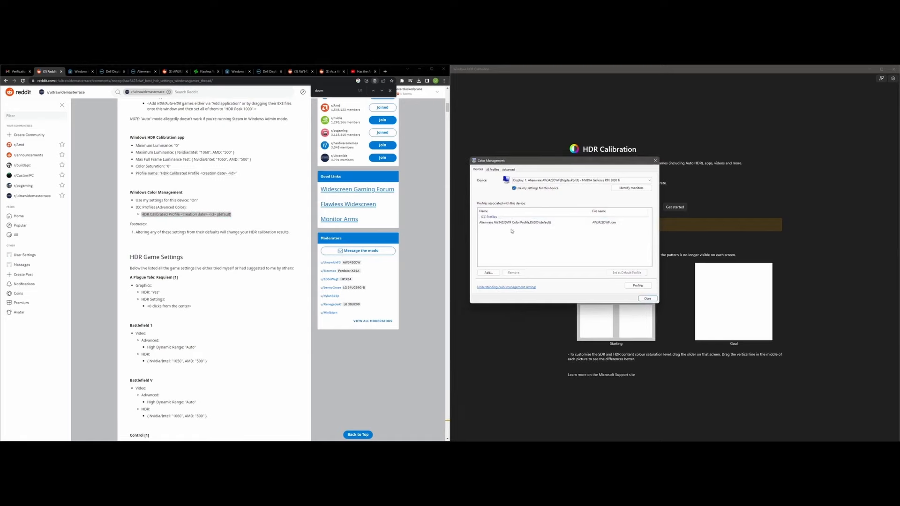
{"action": "mouse_move", "coordinate": [526, 231]}
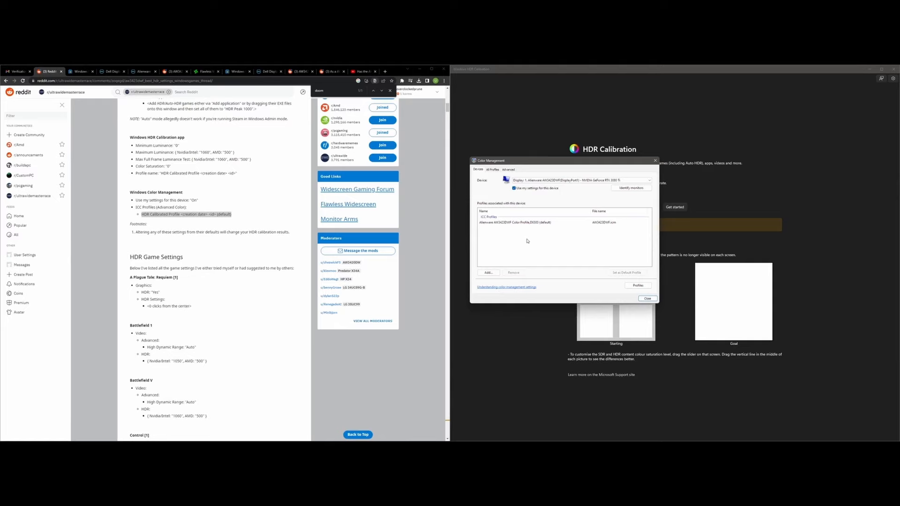
{"action": "left_click_drag", "start_coordinate": [138, 200], "coordinate": [297, 232]}
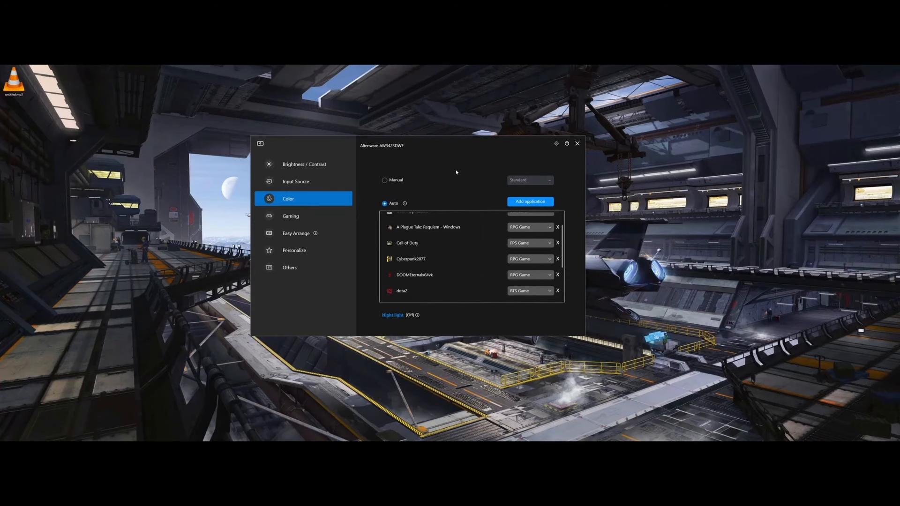
Step: Sweep the brightness slider through several levels, settling at 47%, then view Input Source settings
{"action": "left_click", "coordinate": [301, 164]}
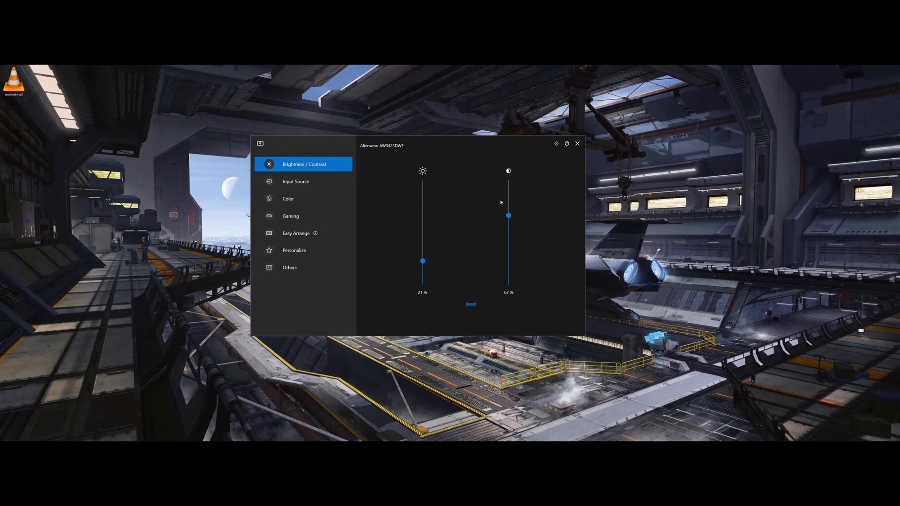
{"action": "mouse_move", "coordinate": [422, 248]}
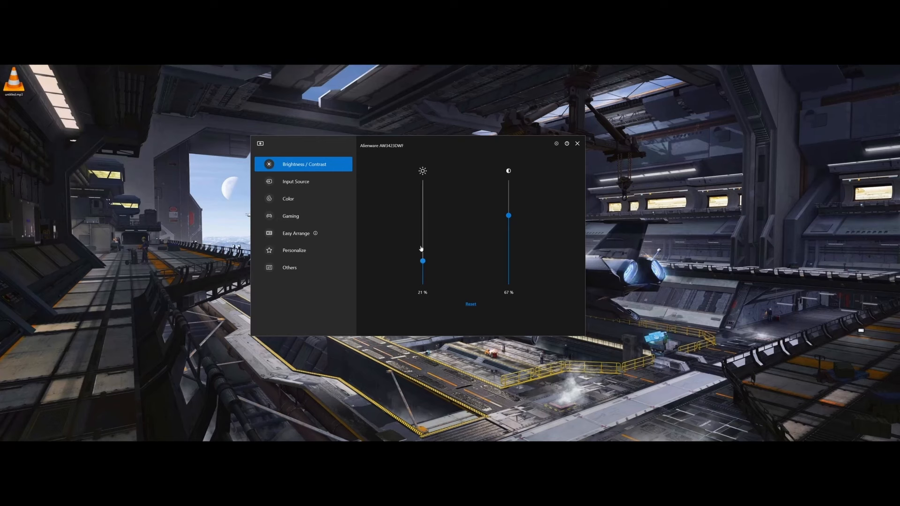
{"action": "left_click_drag", "start_coordinate": [422, 261], "coordinate": [423, 255]}
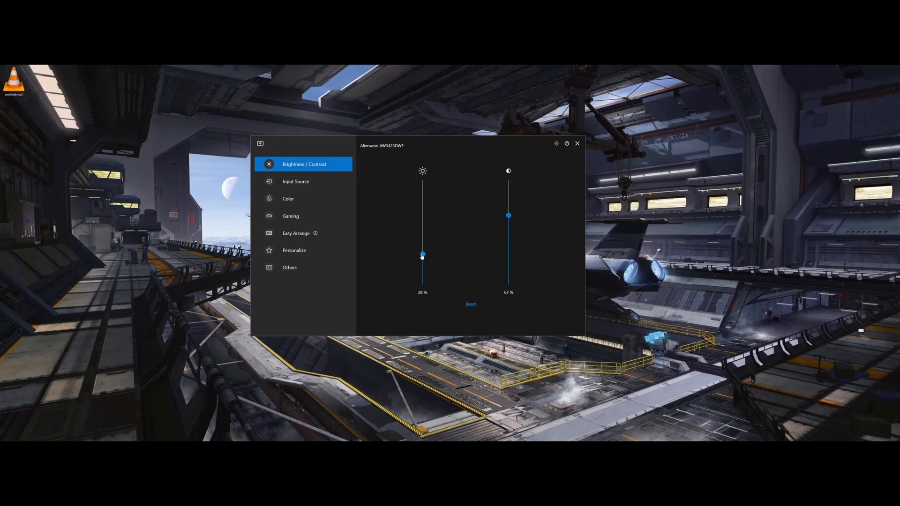
{"action": "left_click_drag", "start_coordinate": [422, 256], "coordinate": [422, 250]}
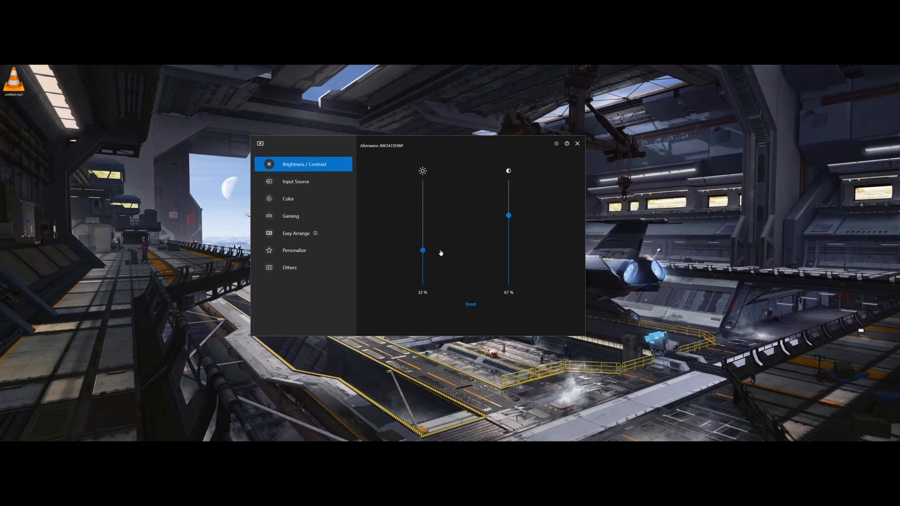
{"action": "left_click_drag", "start_coordinate": [422, 251], "coordinate": [422, 190]}
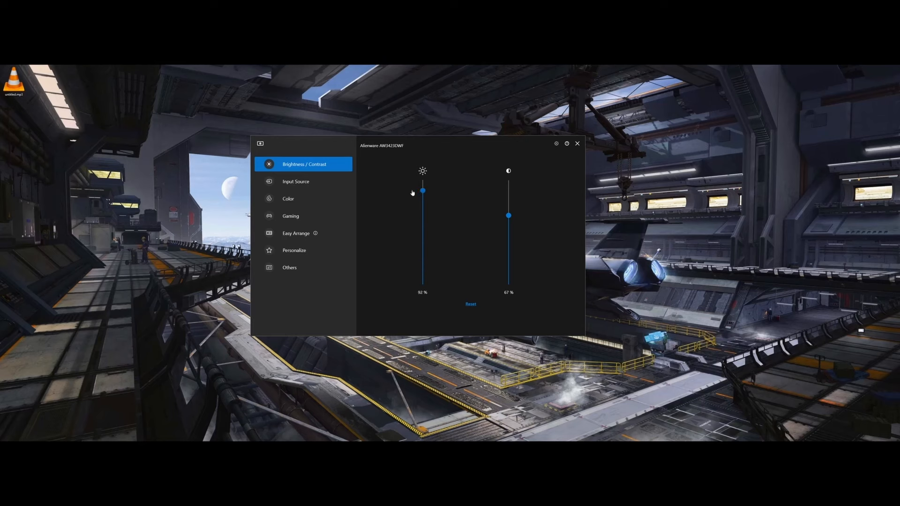
{"action": "left_click_drag", "start_coordinate": [422, 191], "coordinate": [422, 223]}
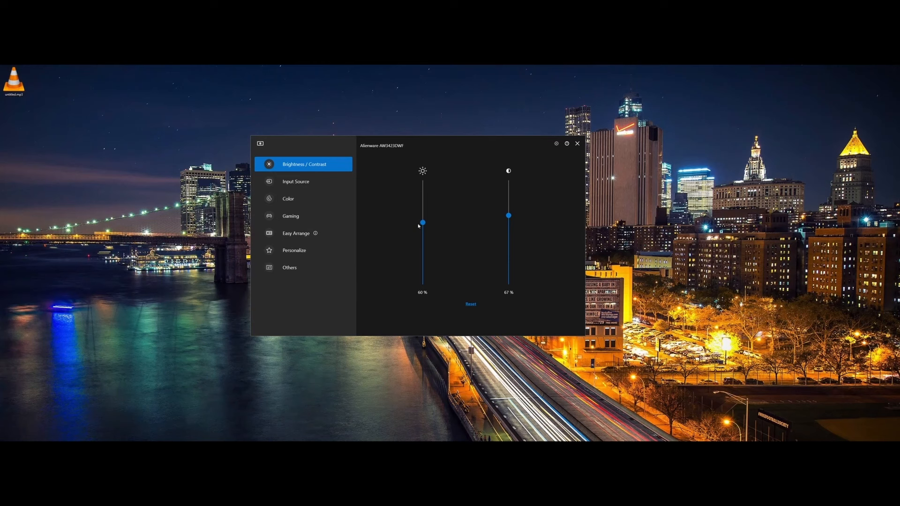
{"action": "left_click_drag", "start_coordinate": [421, 223], "coordinate": [422, 229]}
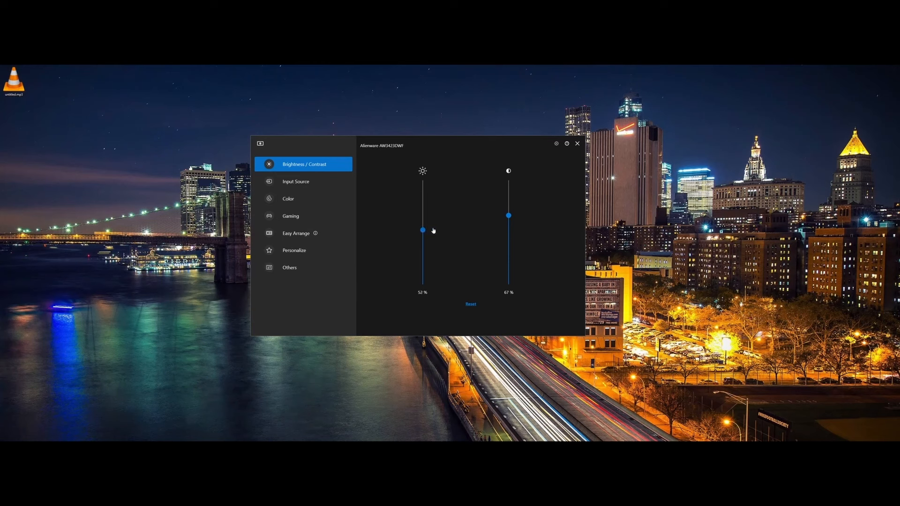
{"action": "left_click_drag", "start_coordinate": [422, 228], "coordinate": [422, 184]}
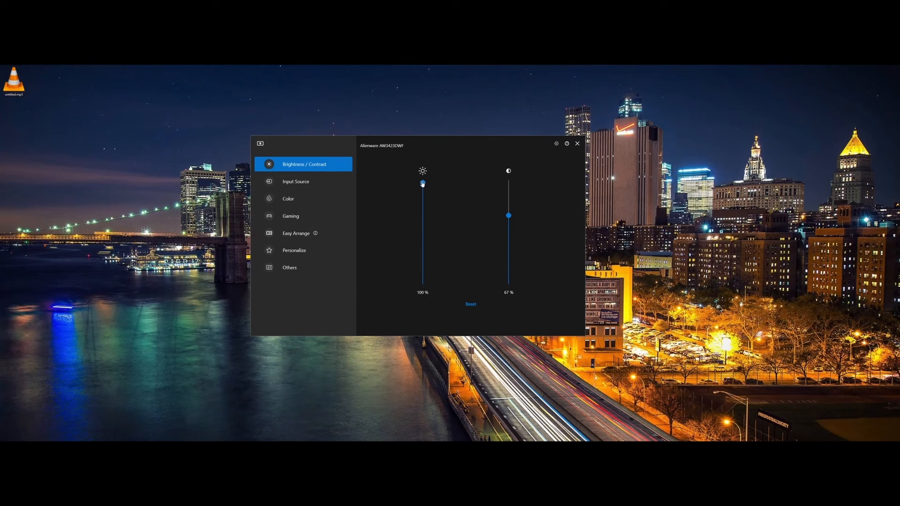
{"action": "left_click_drag", "start_coordinate": [422, 184], "coordinate": [422, 235]}
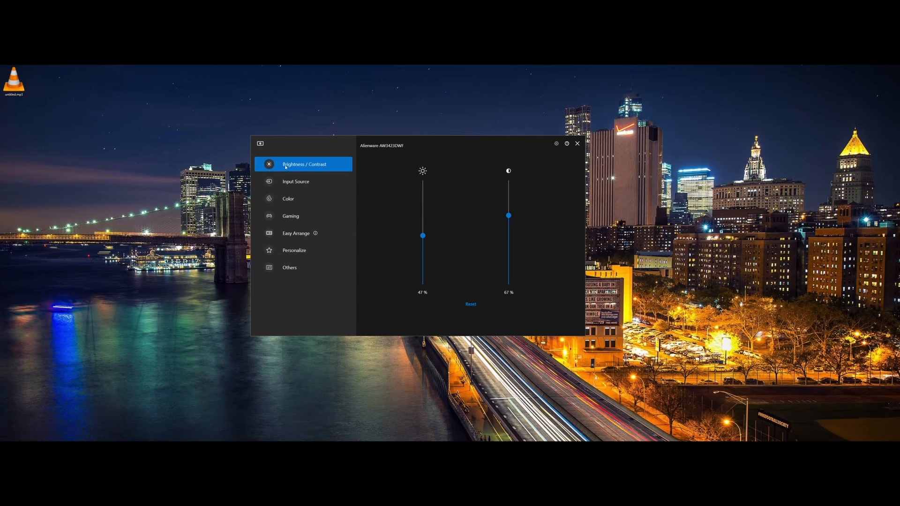
{"action": "left_click", "coordinate": [296, 182]}
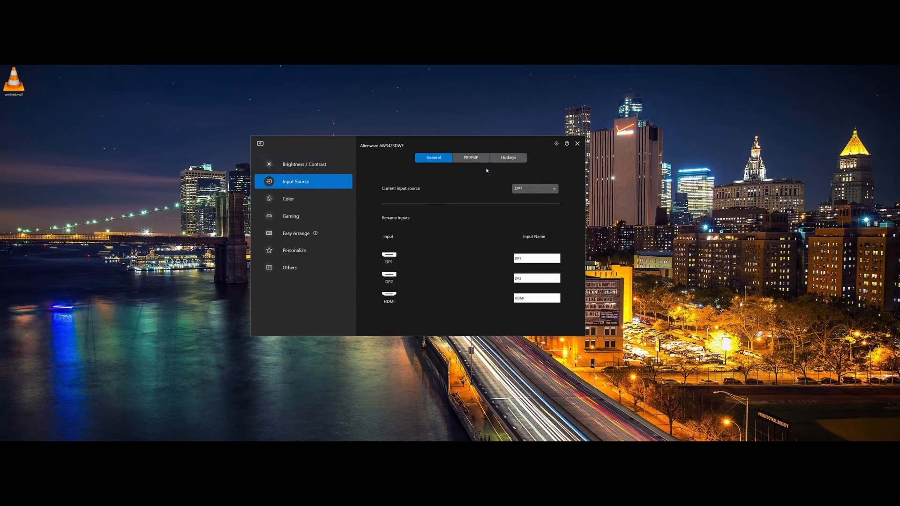
{"action": "mouse_move", "coordinate": [524, 237]}
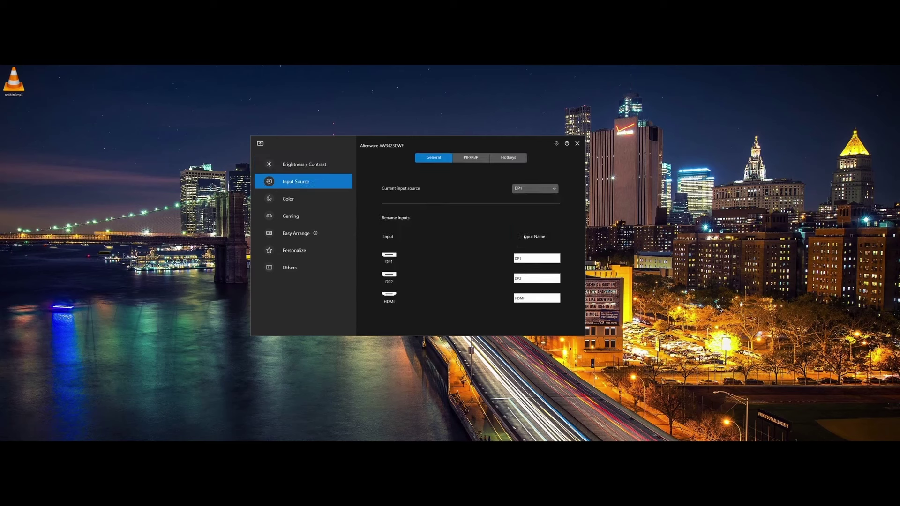
Step: Review the unset input-switching hotkeys, then return to the Color settings
{"action": "left_click", "coordinate": [508, 158]}
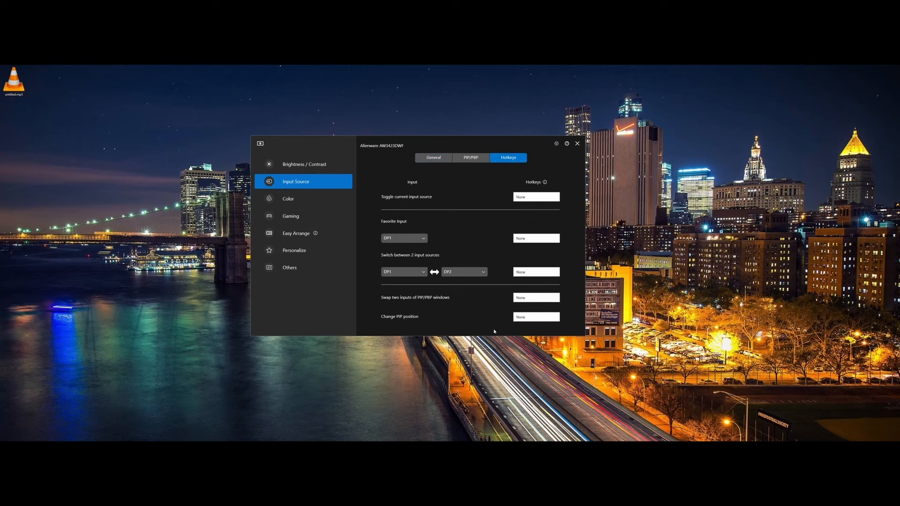
{"action": "mouse_move", "coordinate": [474, 219]}
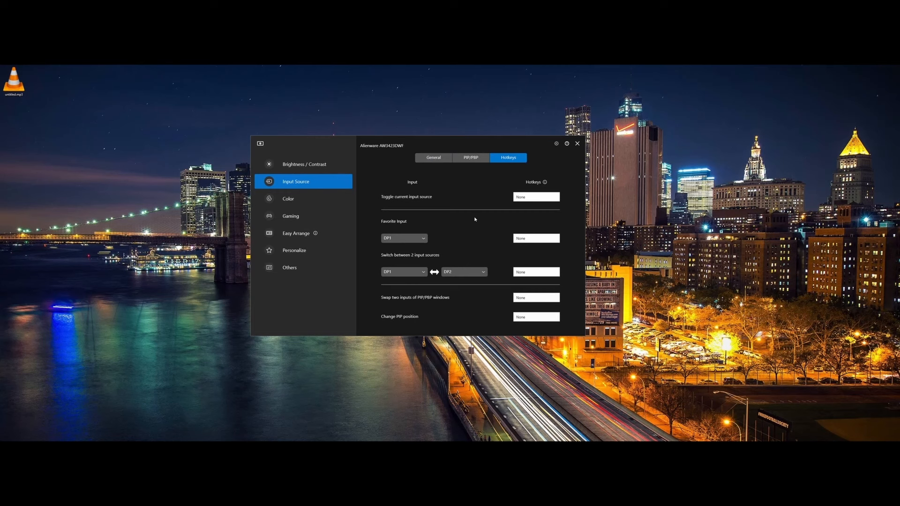
{"action": "left_click", "coordinate": [288, 199]}
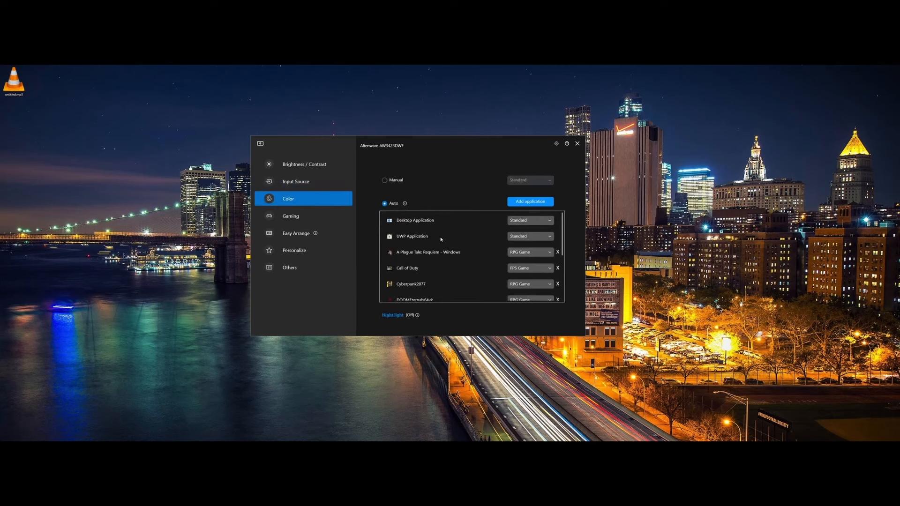
Step: Toggle the color preset mode to Manual and back to Auto
{"action": "scroll", "scroll_direction": "down", "scroll_amount": 3}
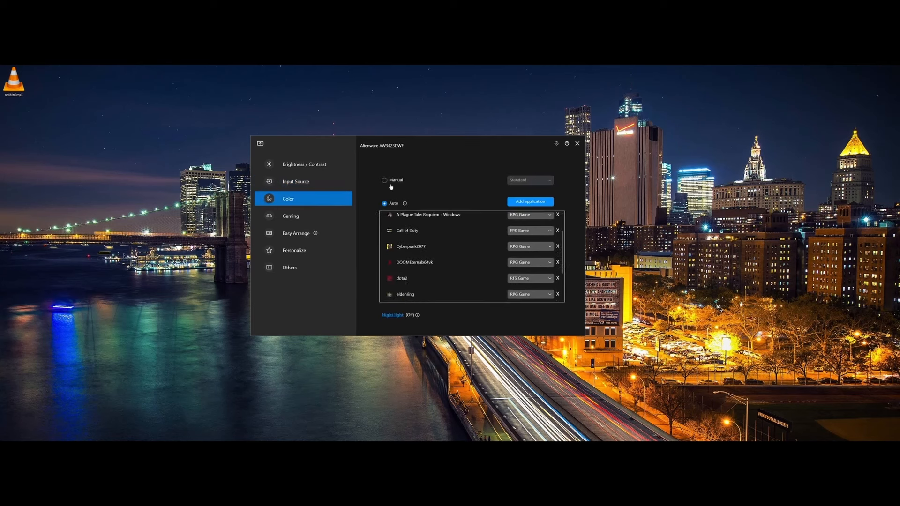
{"action": "left_click", "coordinate": [384, 180]}
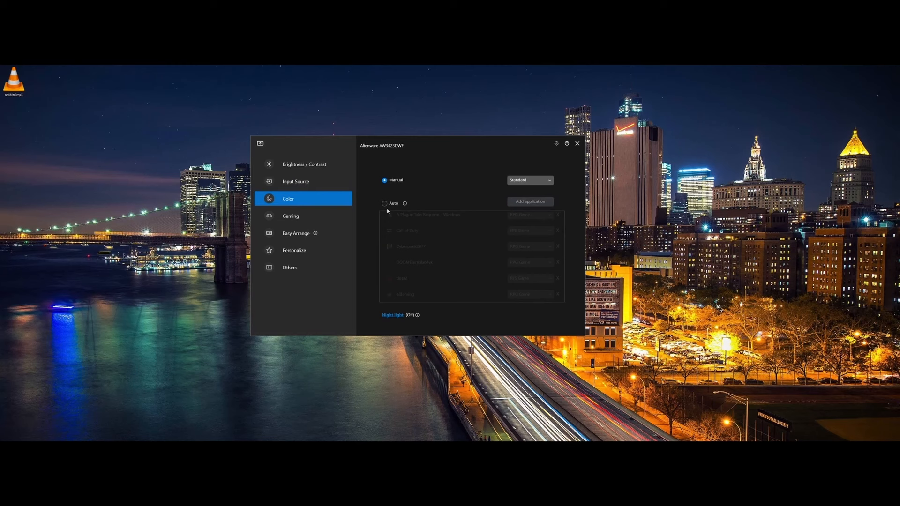
{"action": "left_click", "coordinate": [384, 203]}
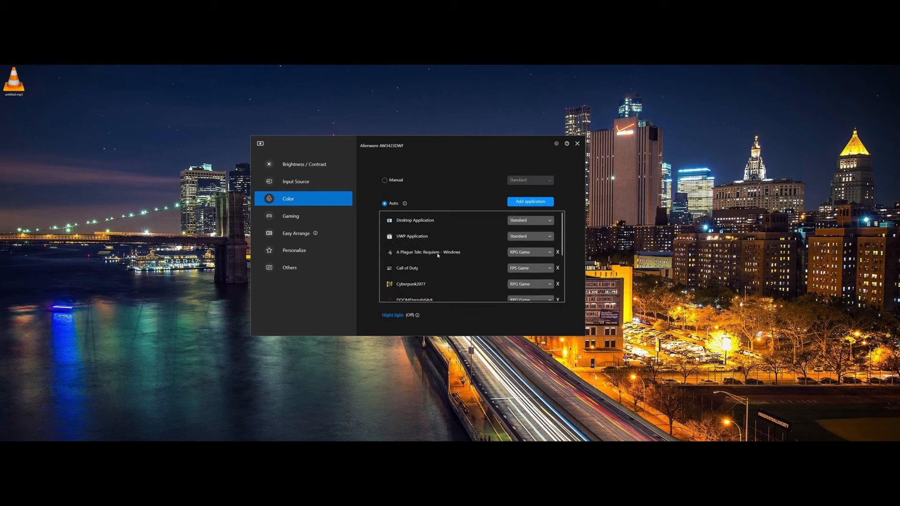
{"action": "scroll", "scroll_direction": "down", "scroll_amount": 3}
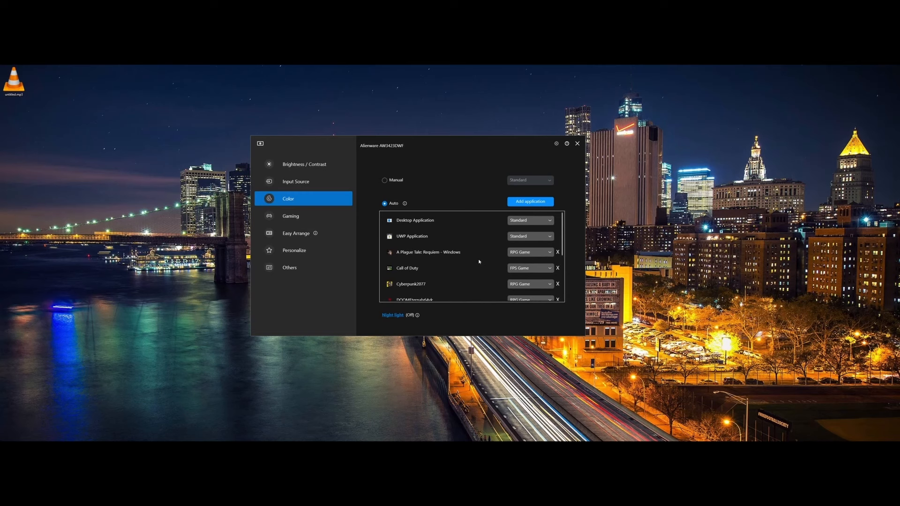
{"action": "mouse_move", "coordinate": [464, 248]}
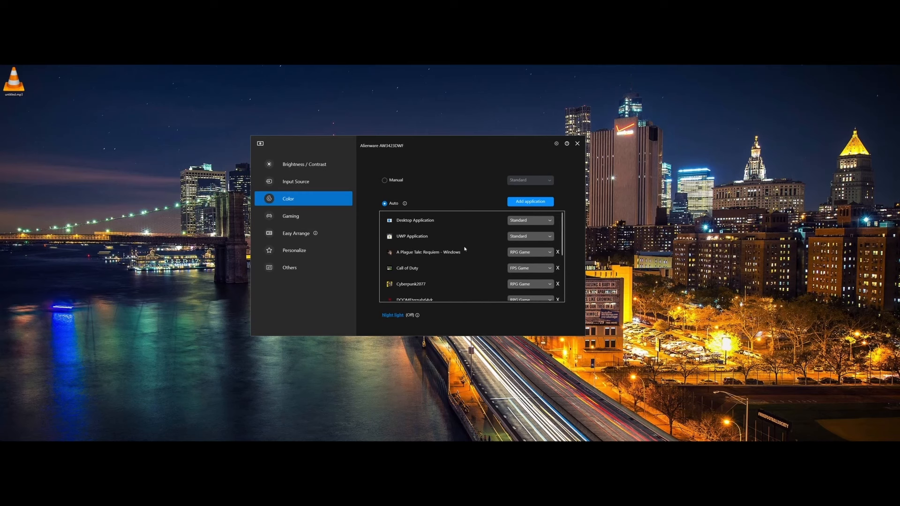
Step: Keep Standard as the Desktop Application preset and go to Gaming settings
{"action": "left_click", "coordinate": [531, 221]}
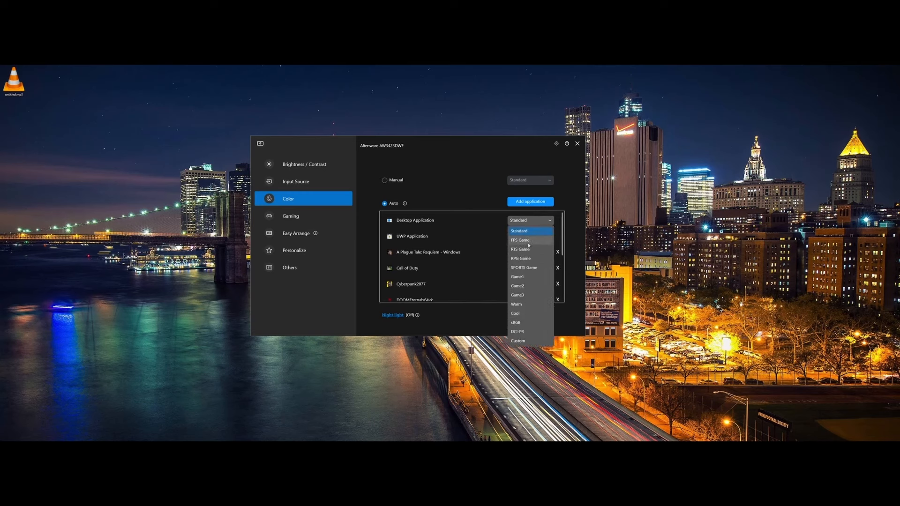
{"action": "mouse_move", "coordinate": [540, 297]}
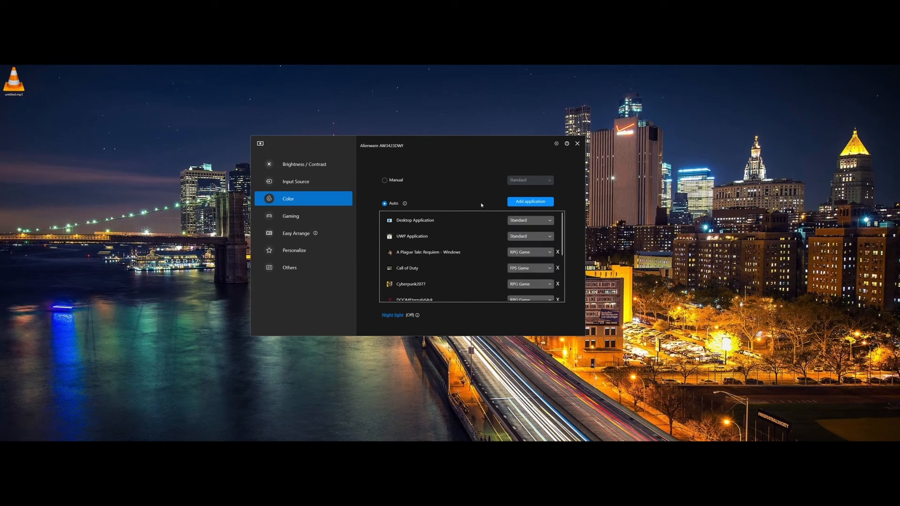
{"action": "left_click", "coordinate": [530, 220]}
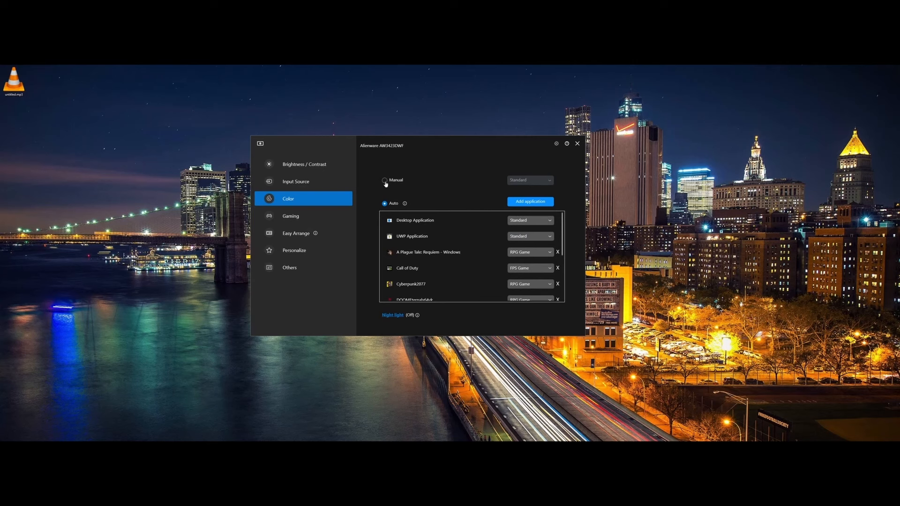
{"action": "mouse_move", "coordinate": [310, 226]}
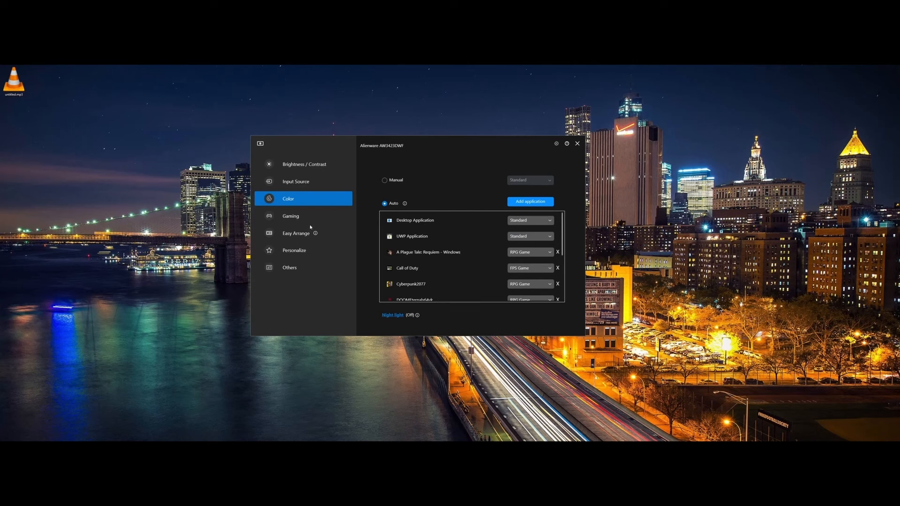
{"action": "left_click", "coordinate": [290, 216]}
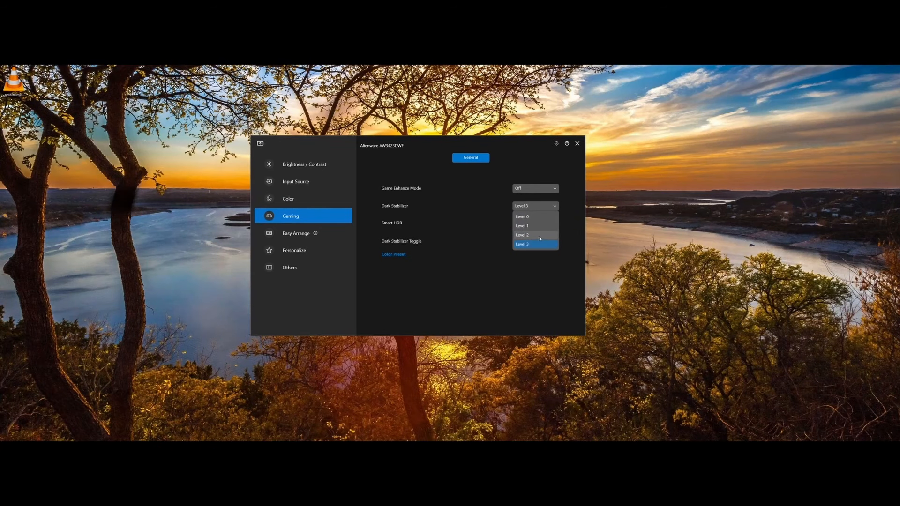
Step: Set Dark Stabilizer to Level 1 and leave Smart HDR Off
{"action": "left_click", "coordinate": [523, 226]}
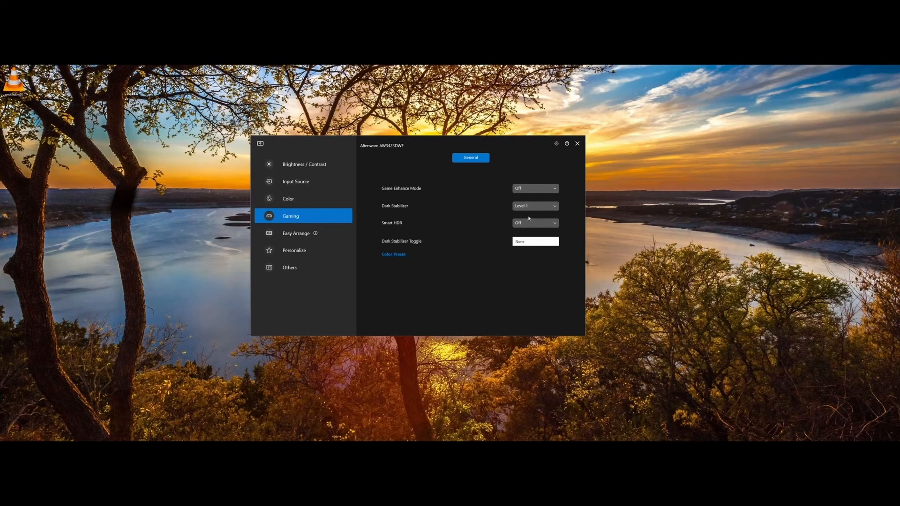
{"action": "mouse_move", "coordinate": [437, 227]}
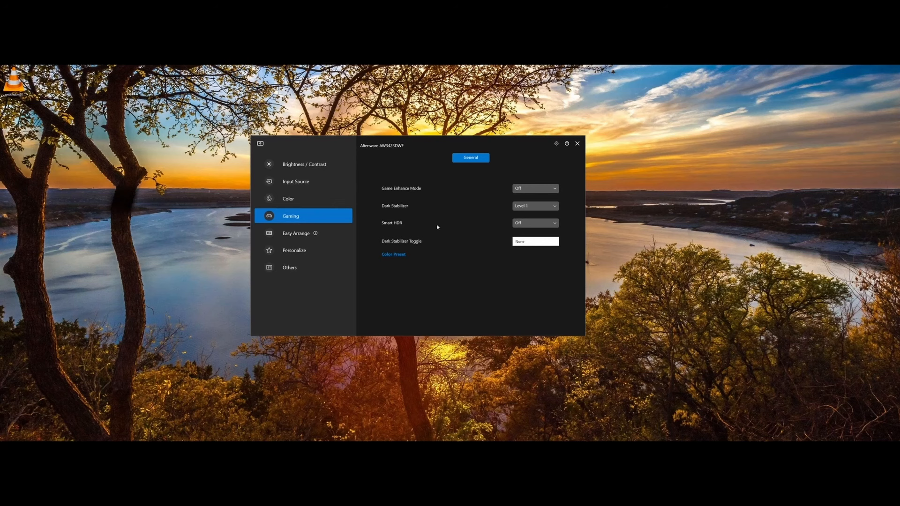
{"action": "left_click", "coordinate": [535, 223]}
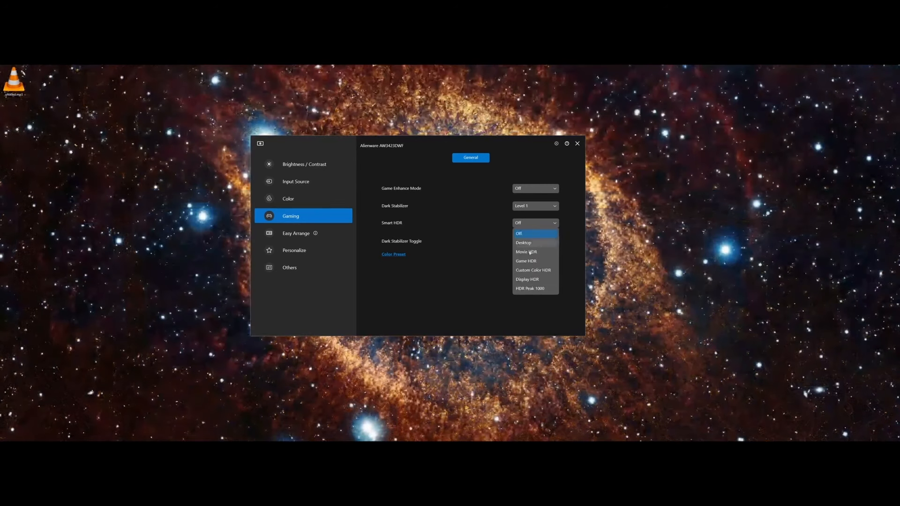
{"action": "left_click", "coordinate": [518, 233]}
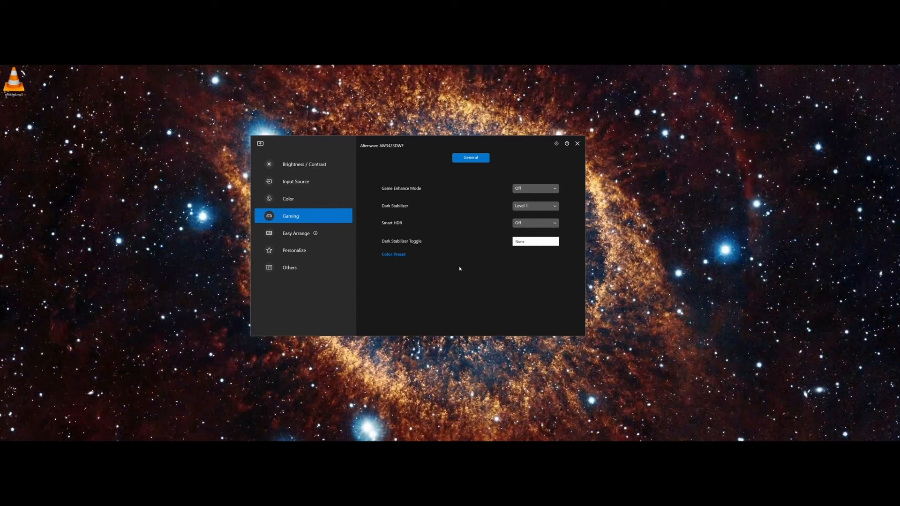
{"action": "left_click", "coordinate": [536, 223]}
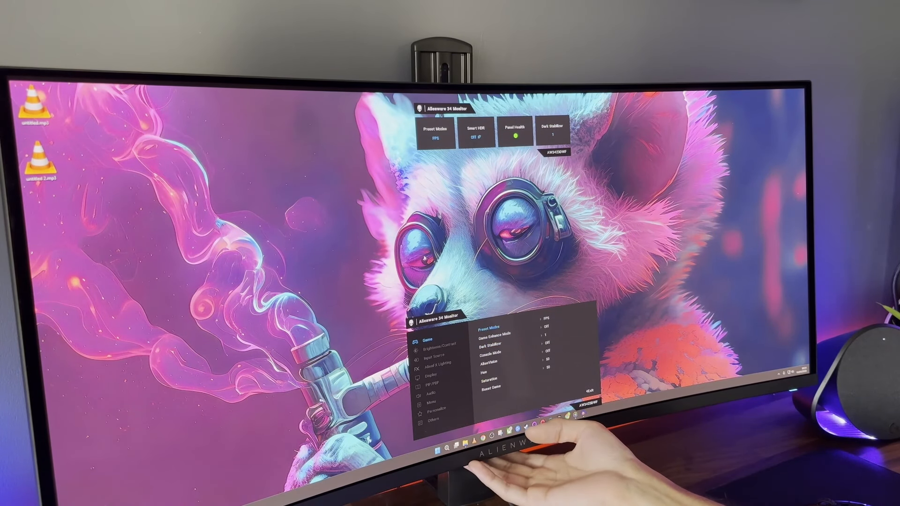
Step: Choose Standard under Preset Modes in the Game menu, replacing FPS
{"action": "left_click", "coordinate": [492, 327]}
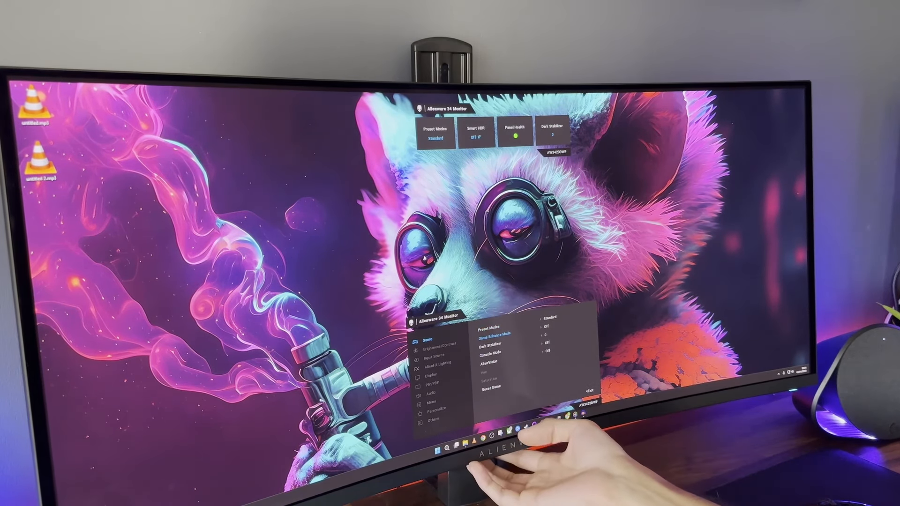
{"action": "left_click", "coordinate": [435, 351]}
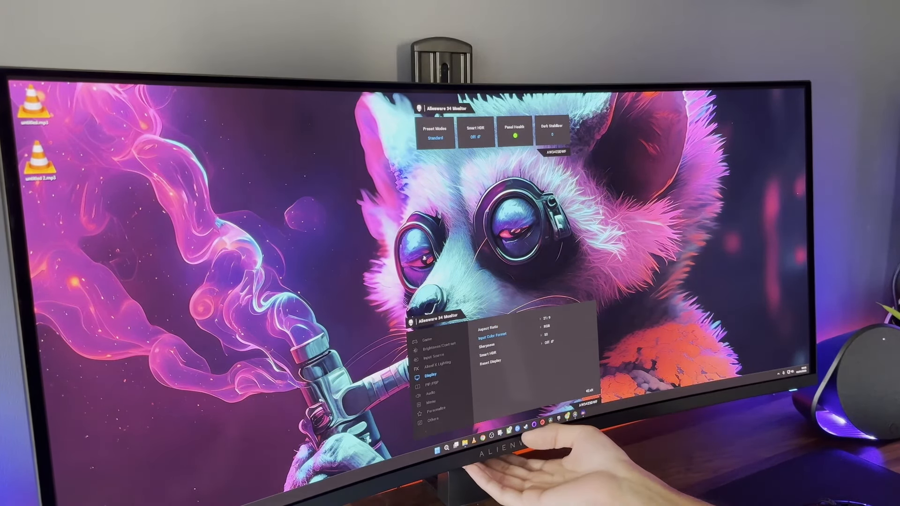
Step: Navigate to the Personalize menu listing shortcut key assignments
{"action": "left_click", "coordinate": [494, 335]}
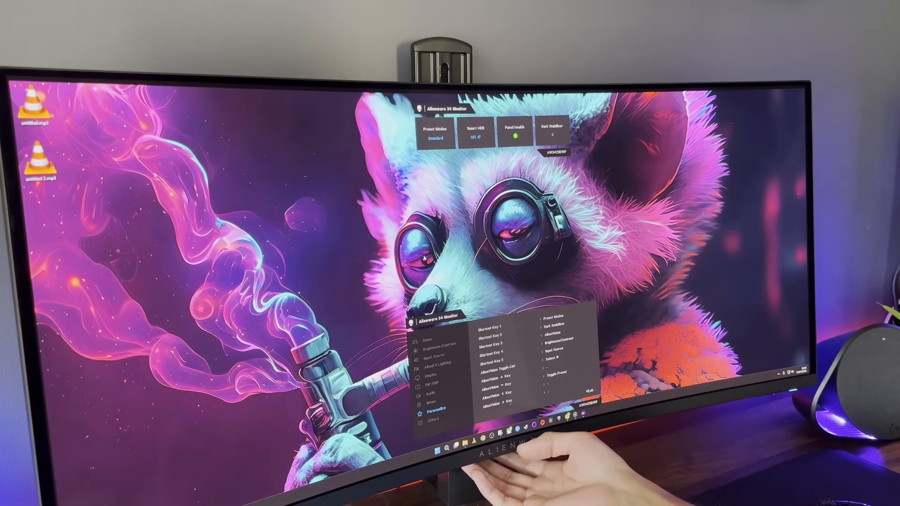
Step: Open Others, then OLED Panel Maintenance showing Pixel Refresh and Panel Refresh
{"action": "left_click", "coordinate": [433, 434]}
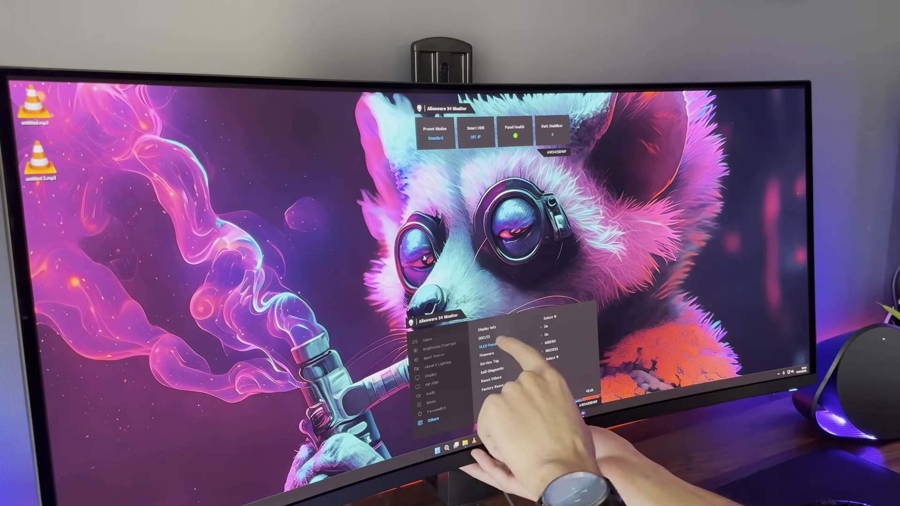
{"action": "left_click", "coordinate": [490, 352]}
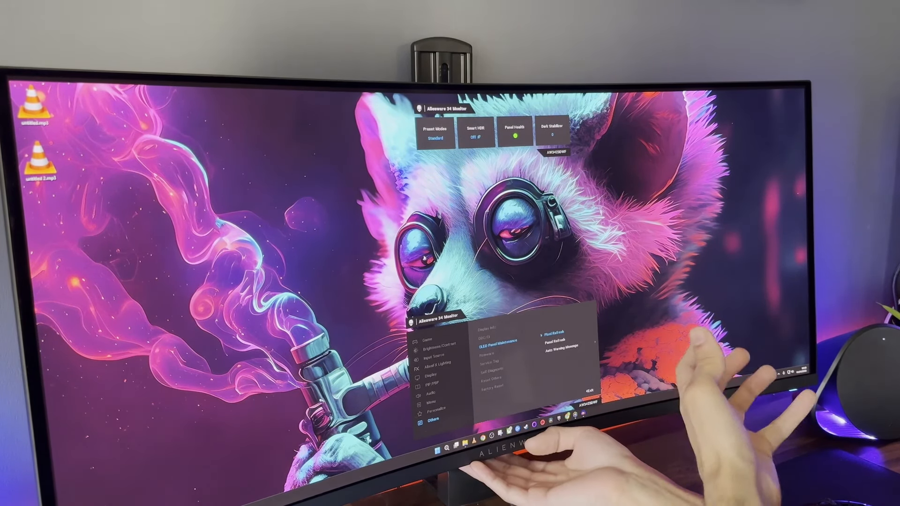